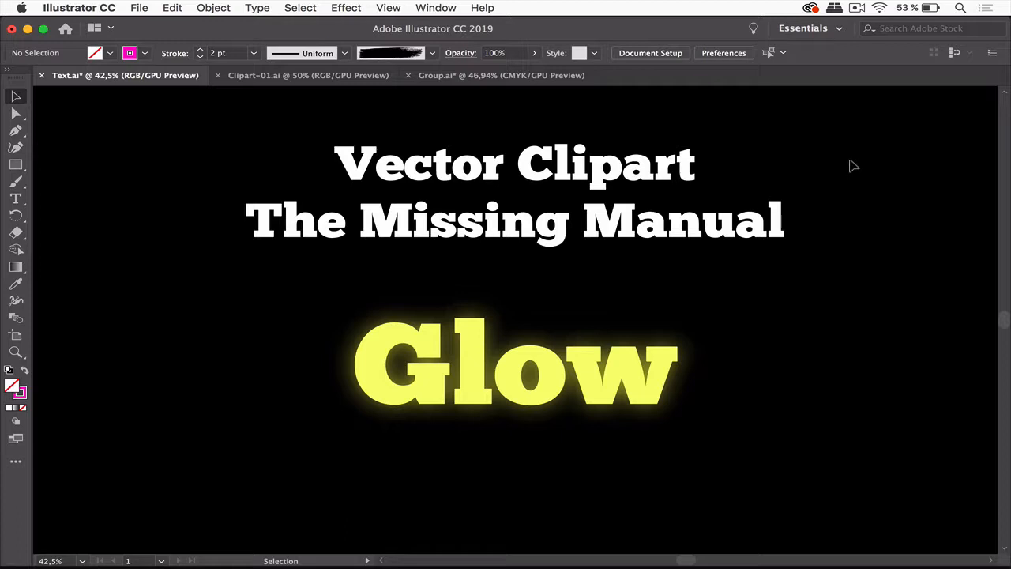
Step: Switch to the Clipart-01.ai document with the yellow and orange glow shapes
click(308, 76)
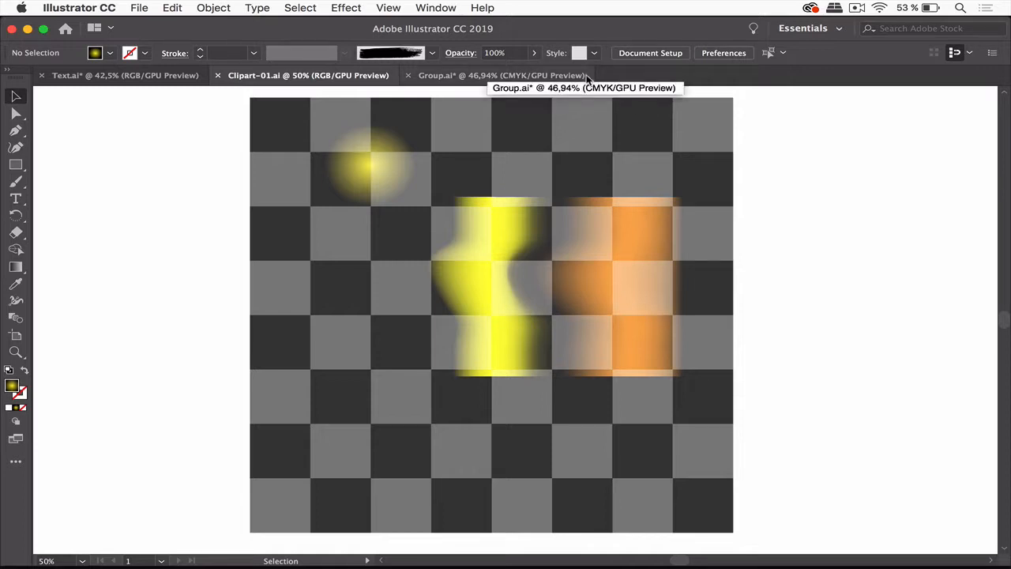
mouse_move(398, 8)
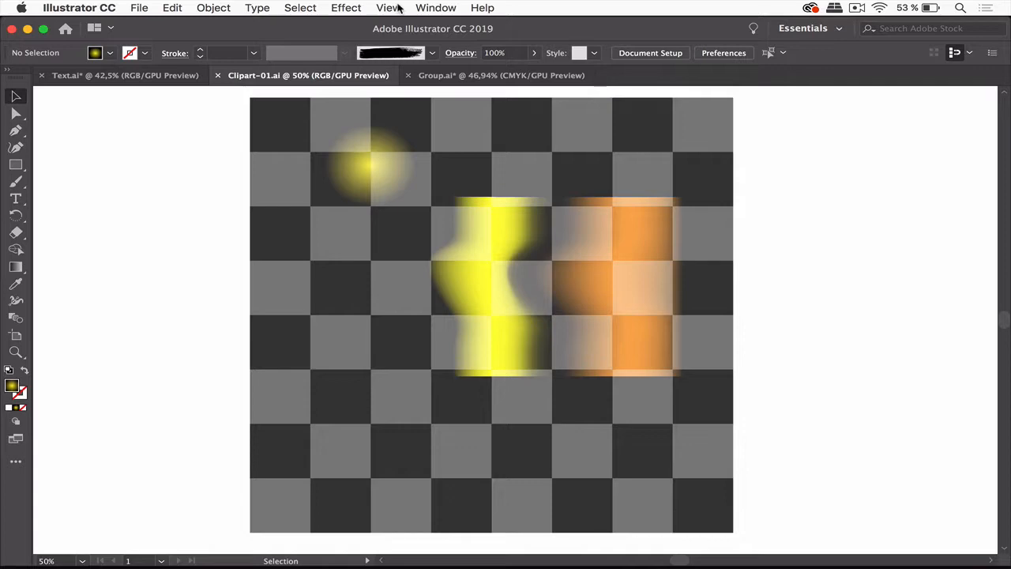
click(388, 6)
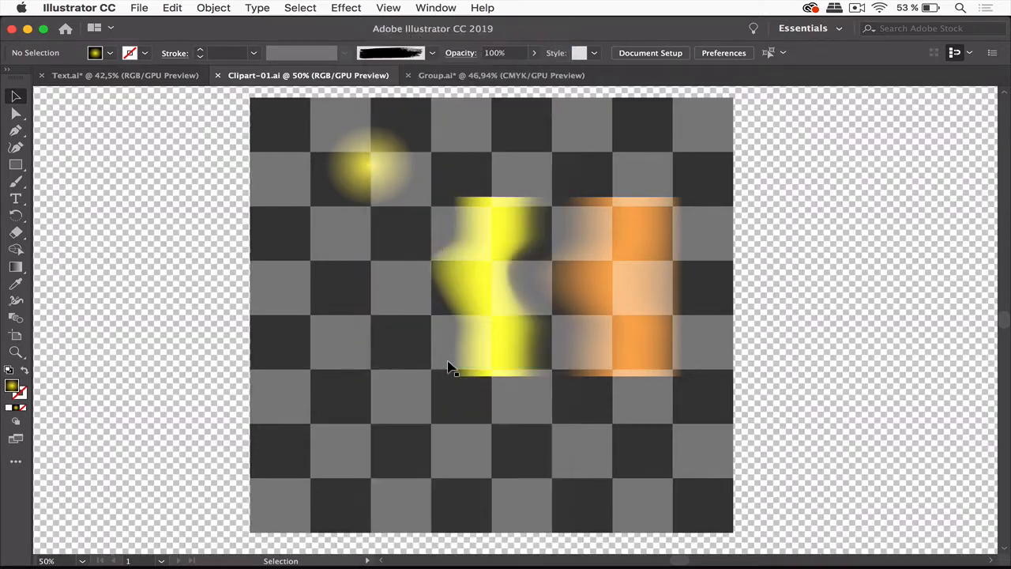
mouse_move(150, 241)
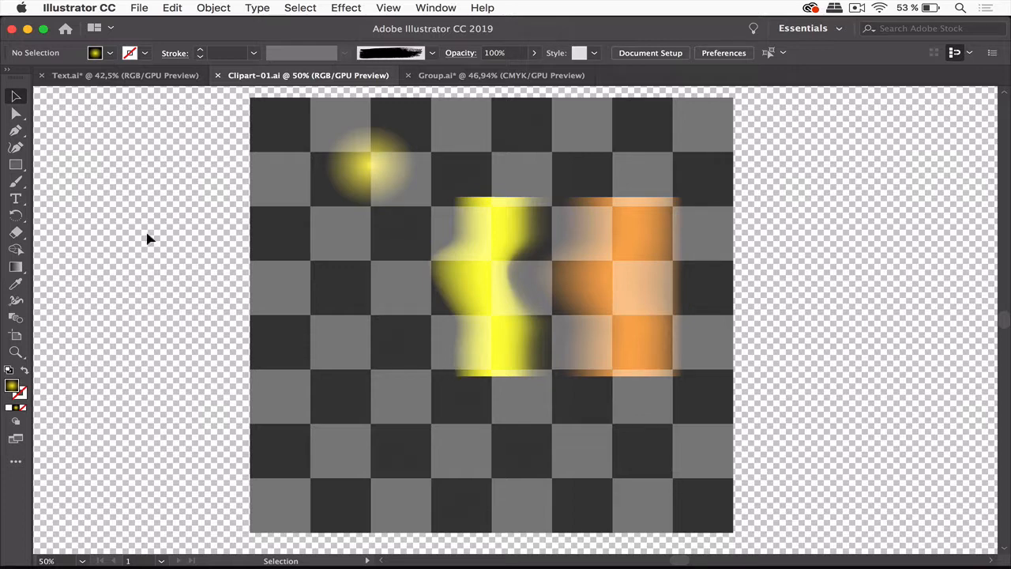
mouse_move(398, 13)
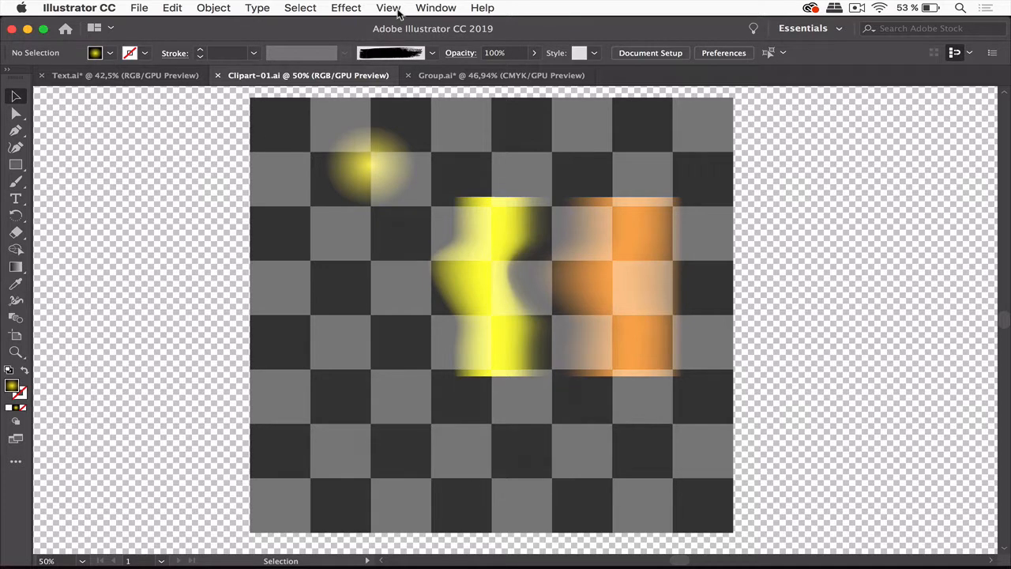
click(389, 7)
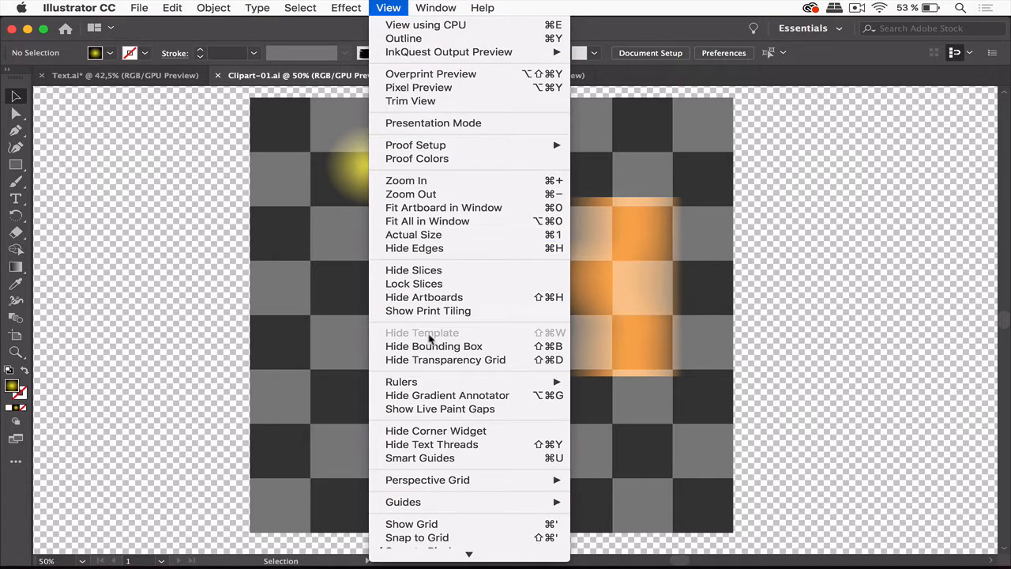
click(695, 173)
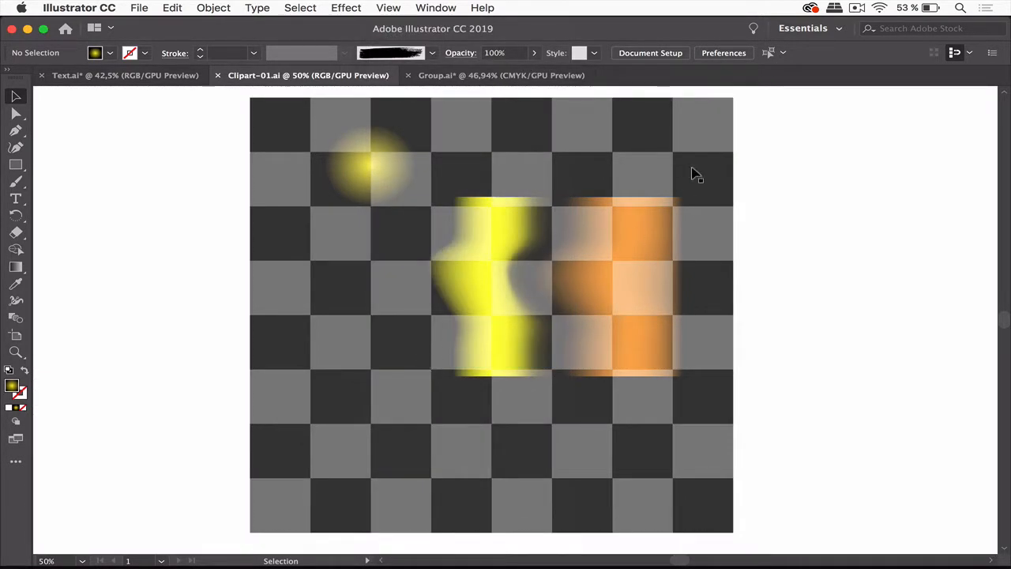
mouse_move(725, 145)
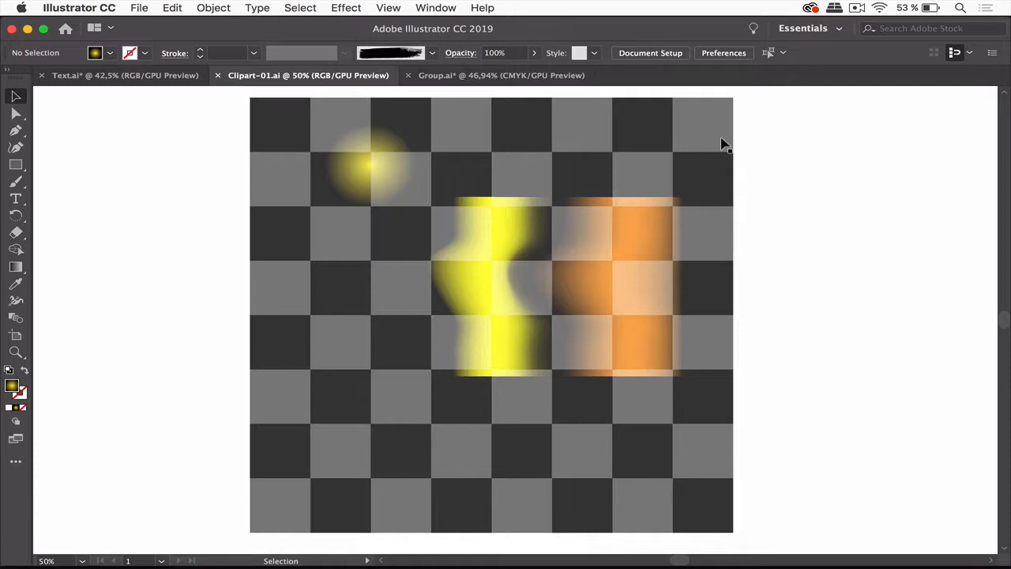
mouse_move(436, 6)
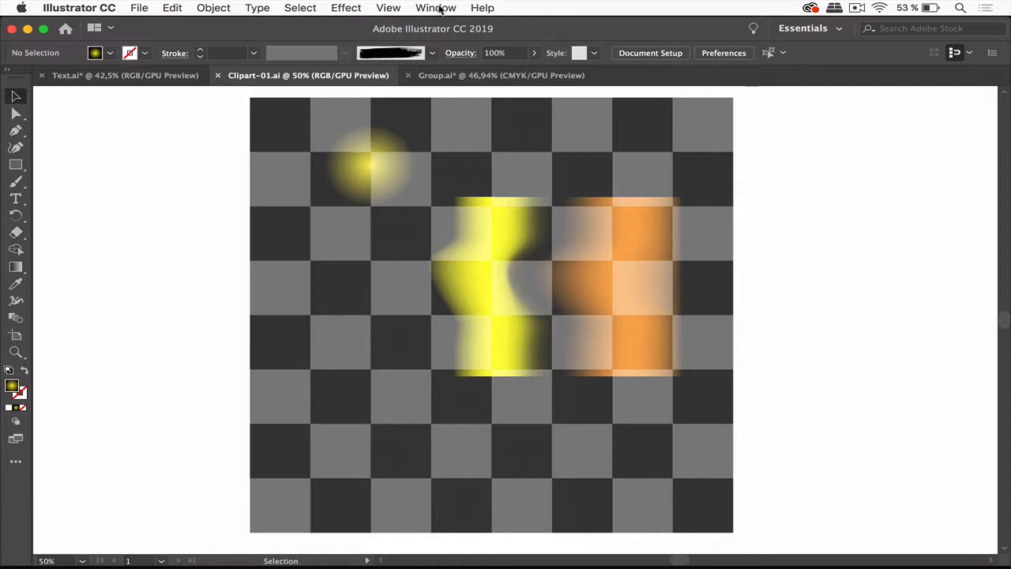
Step: Show the Layers panel and expand layer Ebene 1
click(436, 8)
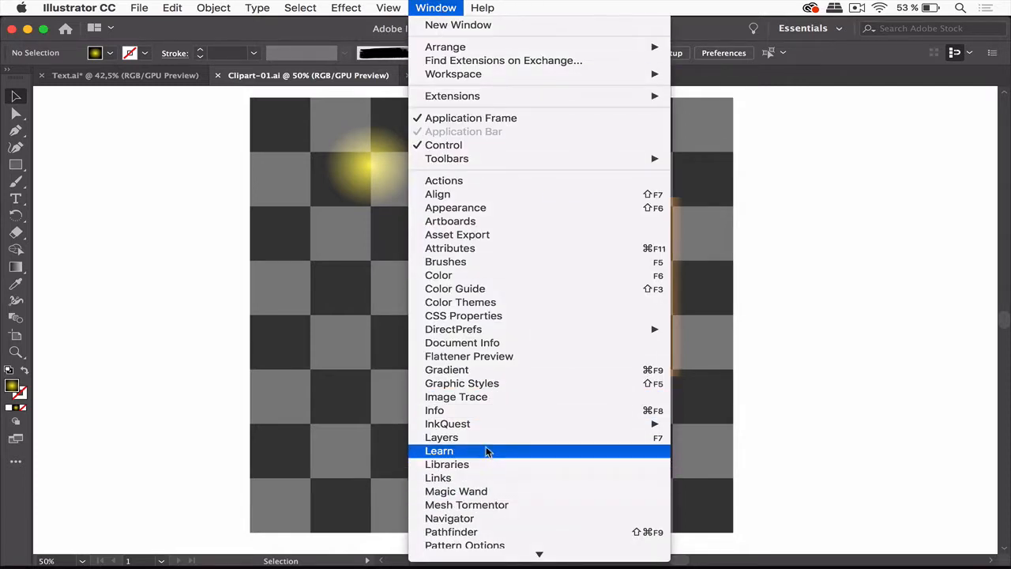
click(442, 436)
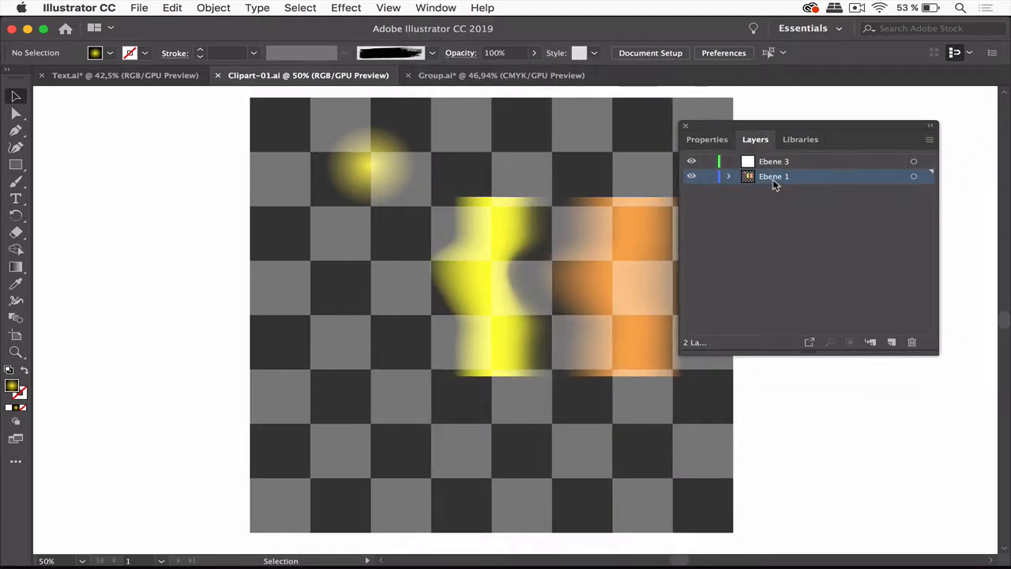
click(728, 177)
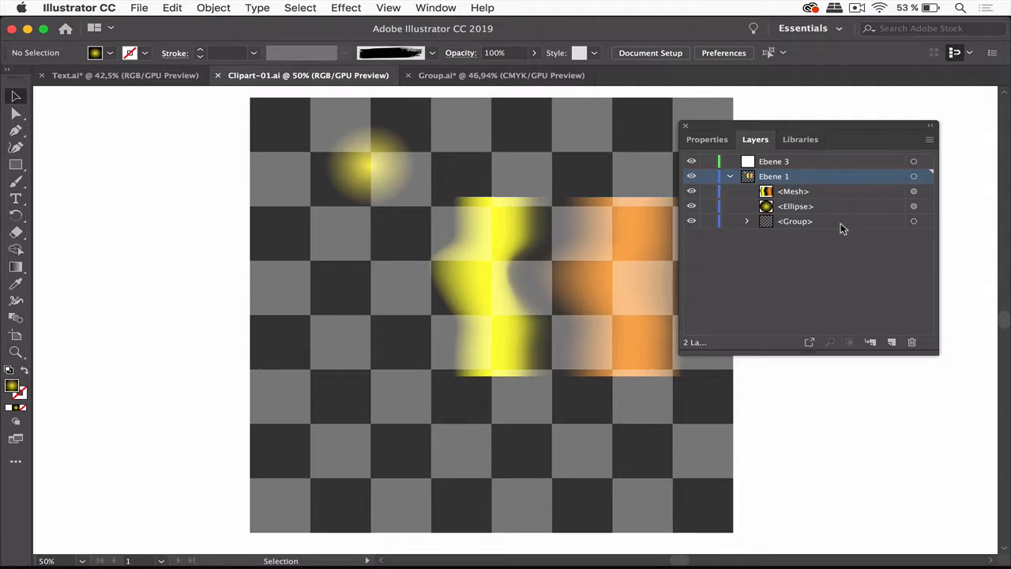
Step: Inspect the checkerboard rectangle group and select the whole group for deletion
click(795, 222)
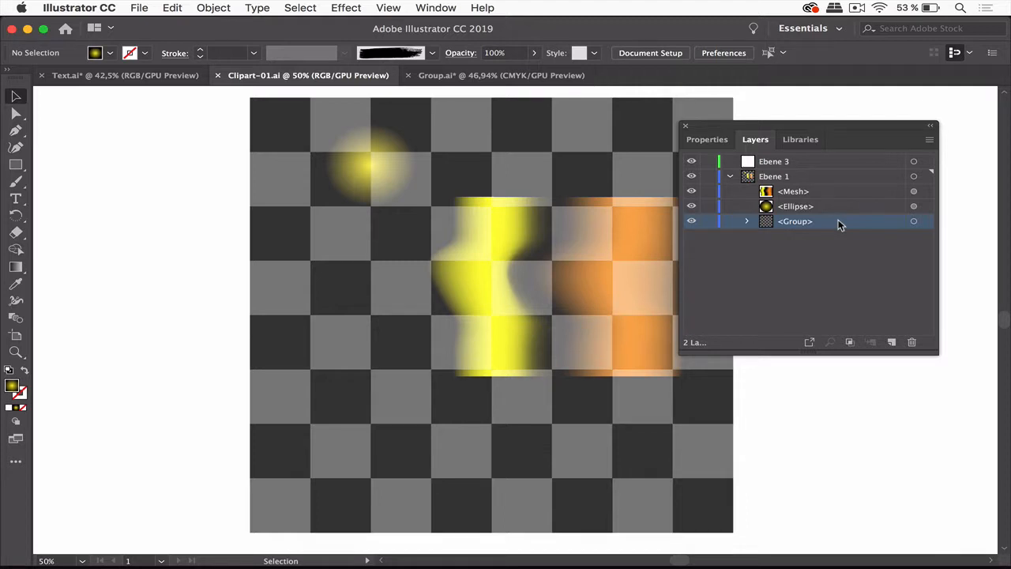
mouse_move(860, 224)
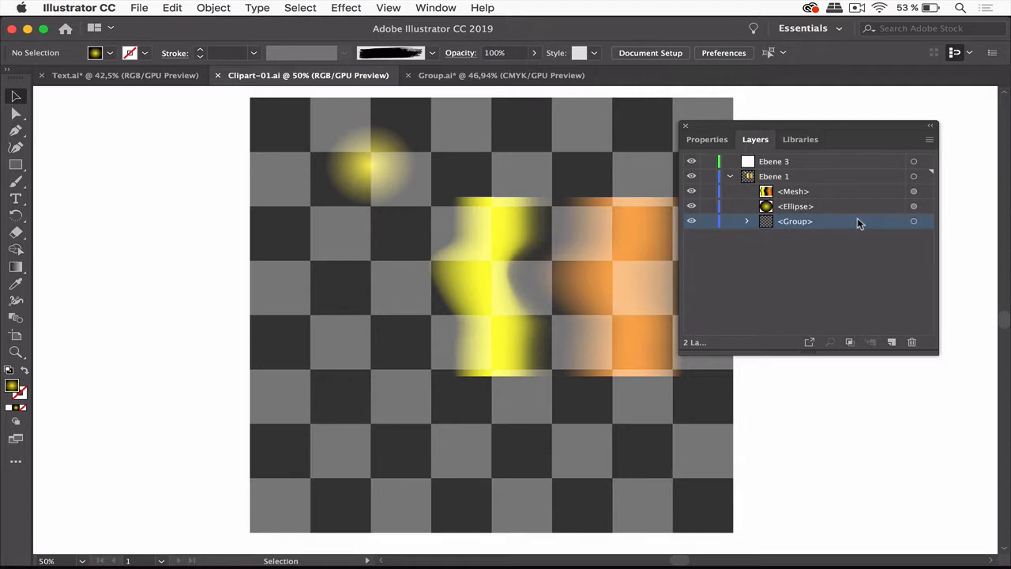
click(746, 221)
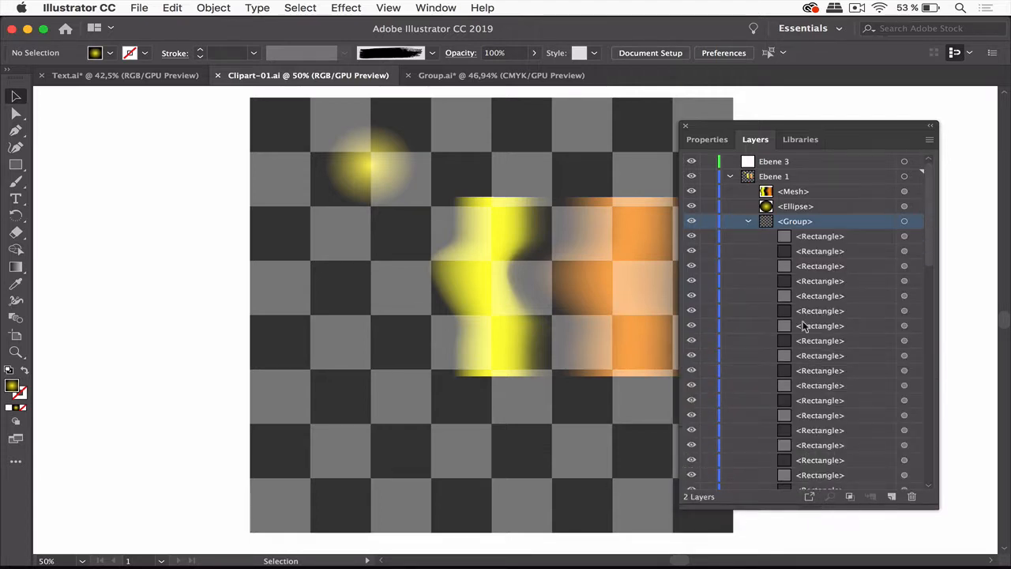
mouse_move(866, 308)
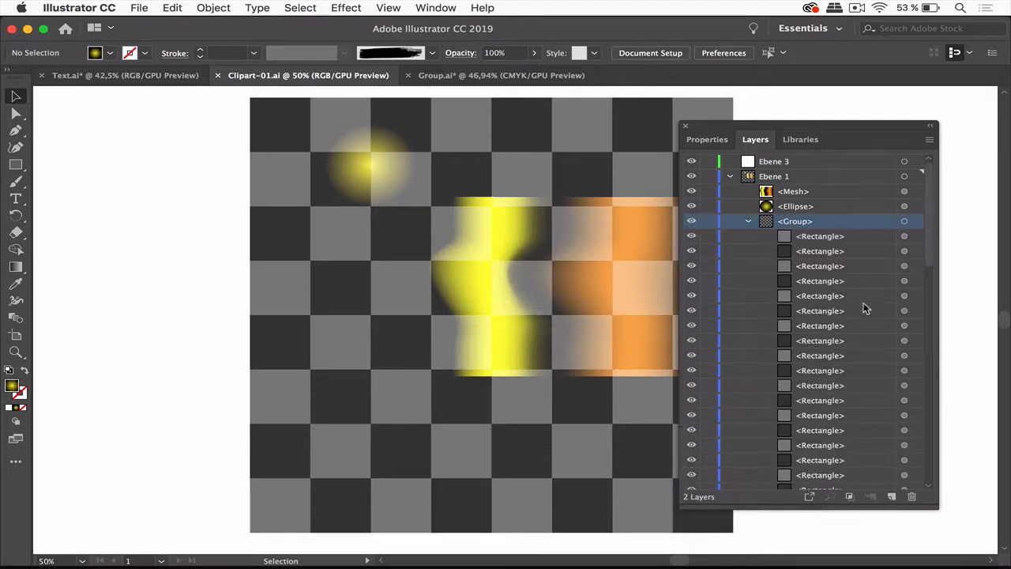
click(820, 326)
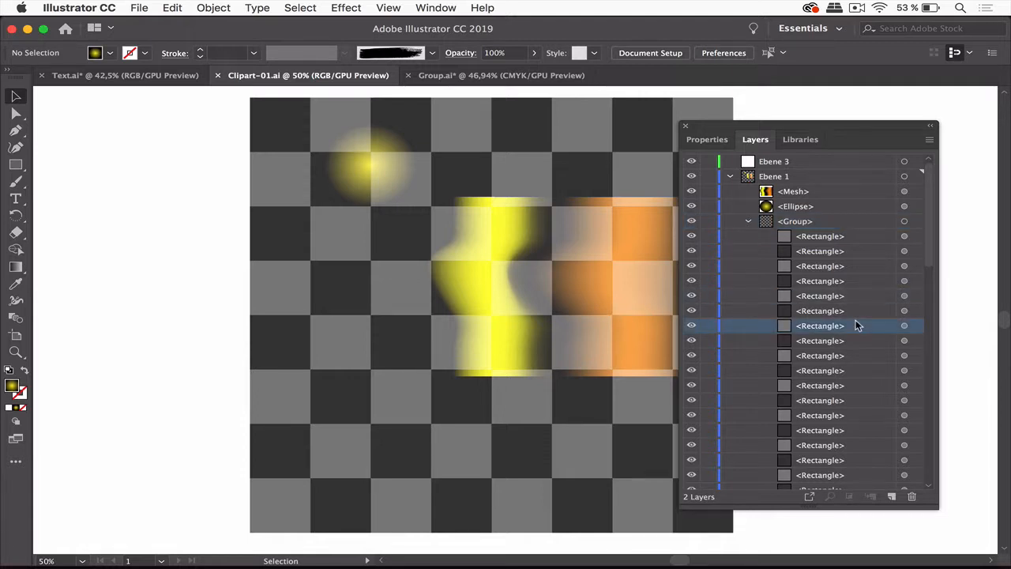
mouse_move(793, 132)
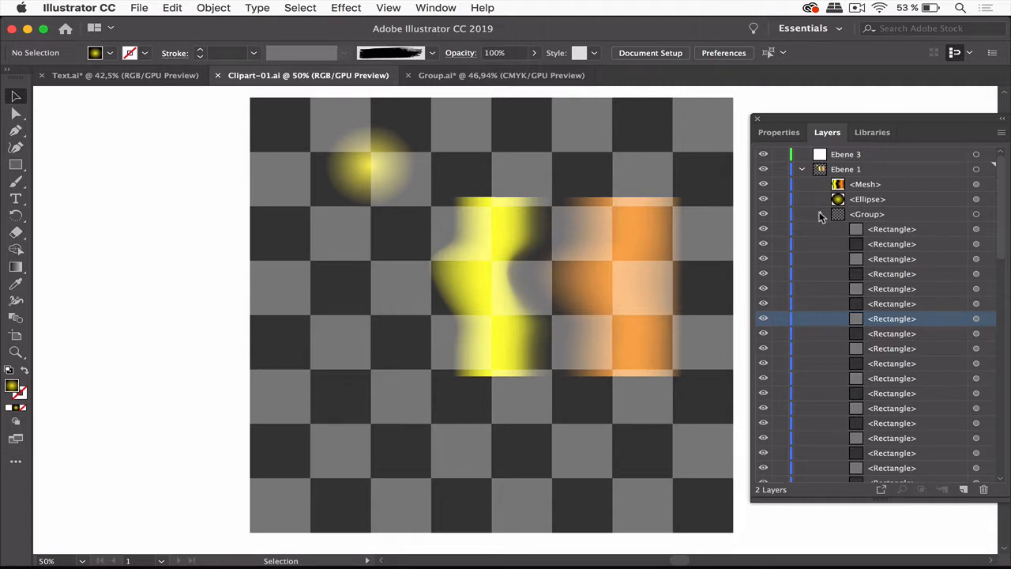
click(802, 214)
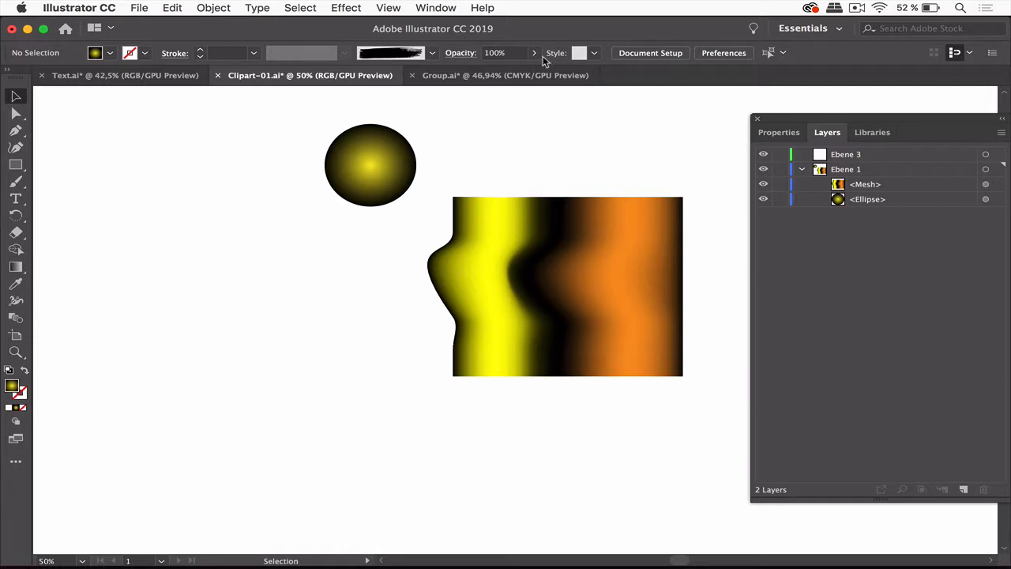
Step: Bring the metallic ILLUSTRATOR lettering into Clipart-01 and move it beneath the glow shapes
click(506, 76)
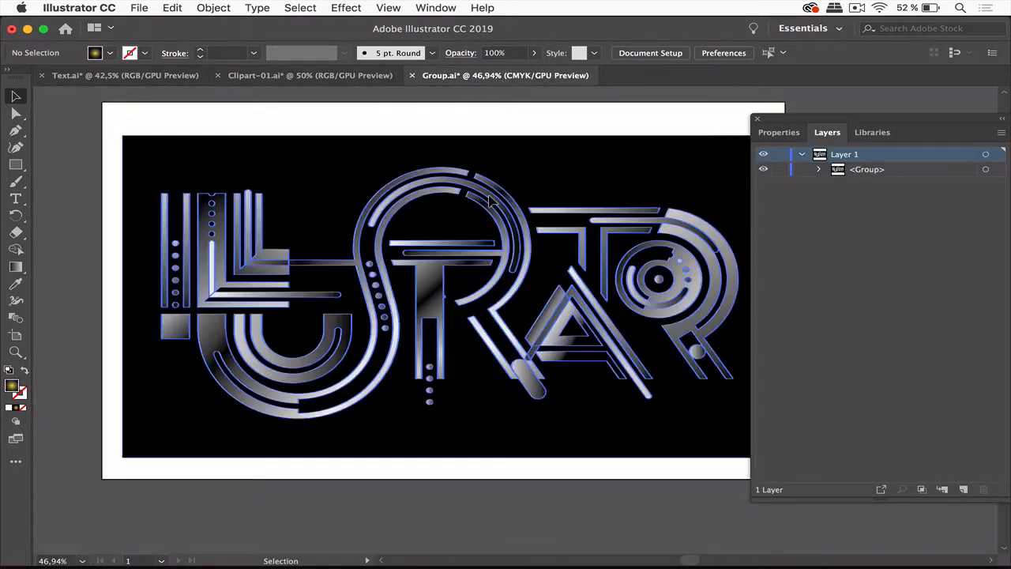
click(443, 297)
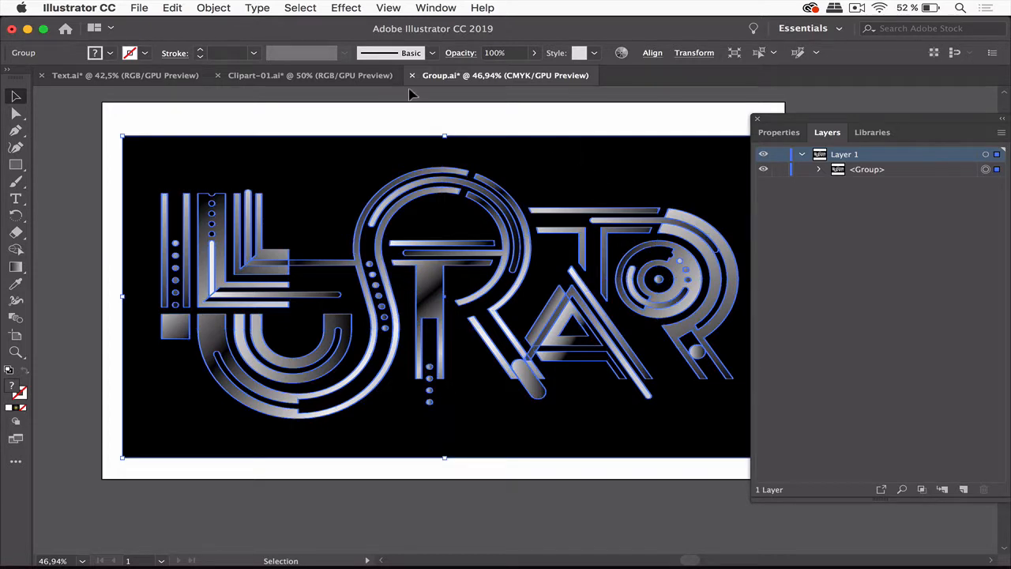
click(310, 76)
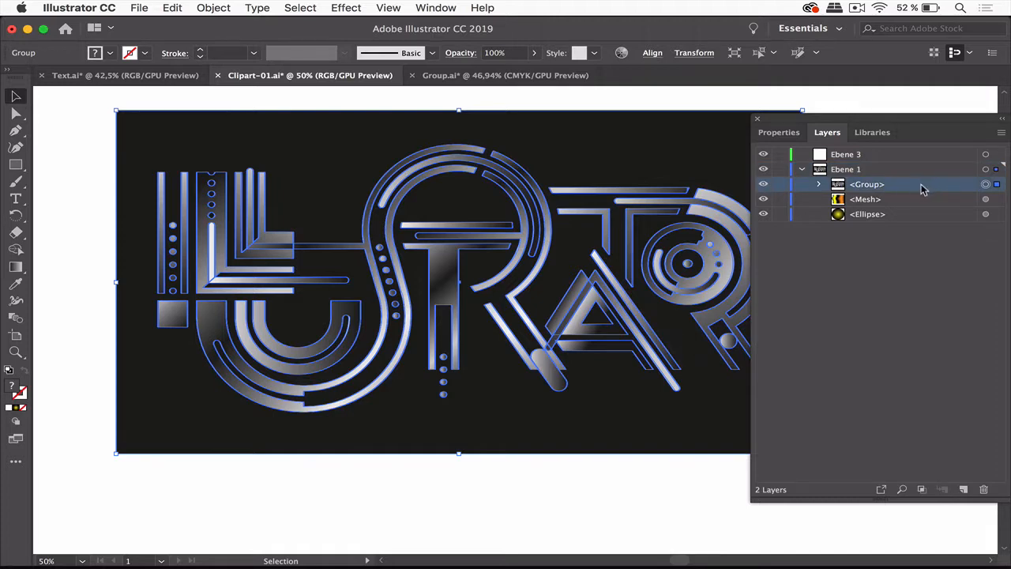
mouse_move(299, 117)
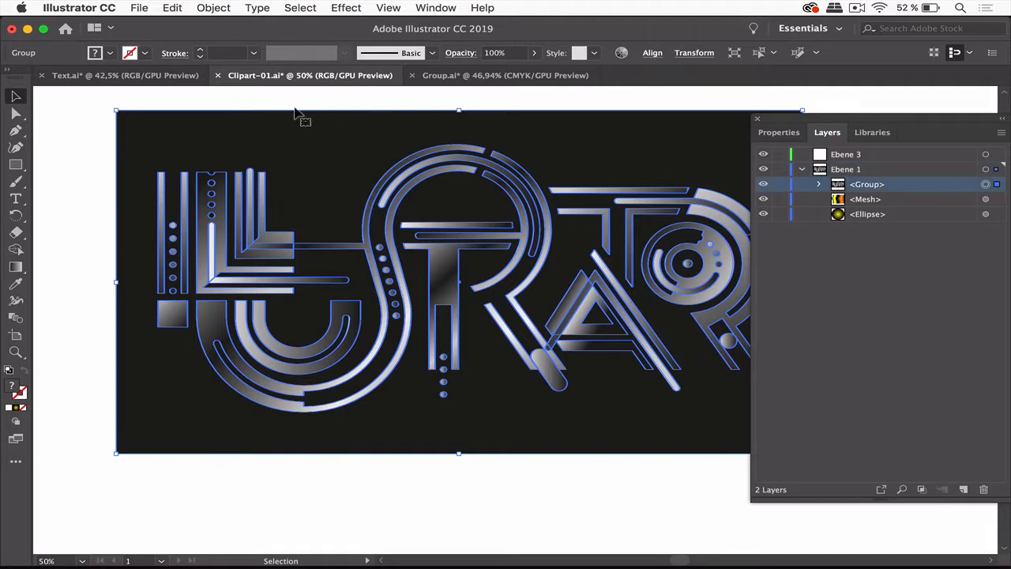
click(213, 8)
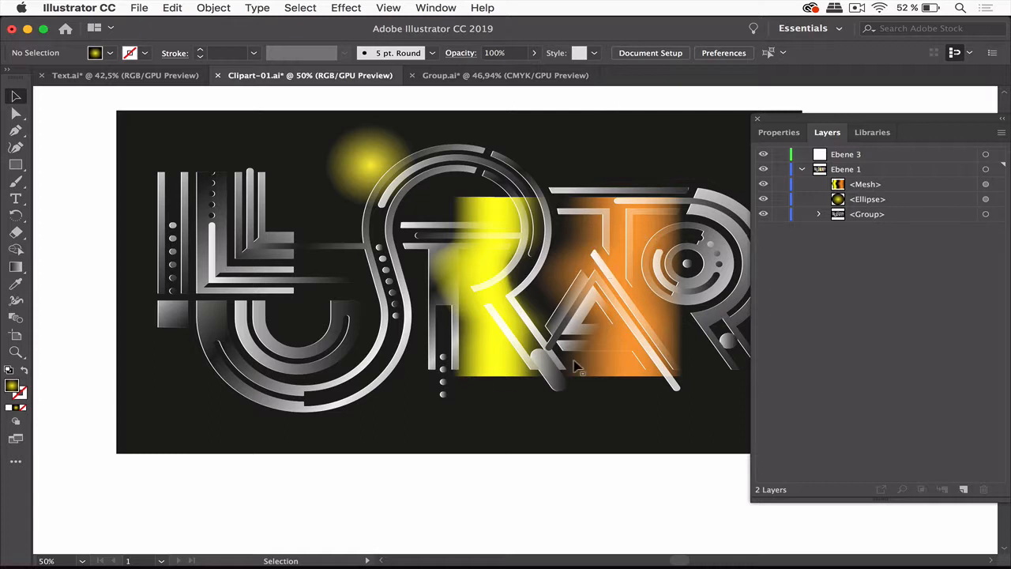
mouse_move(624, 348)
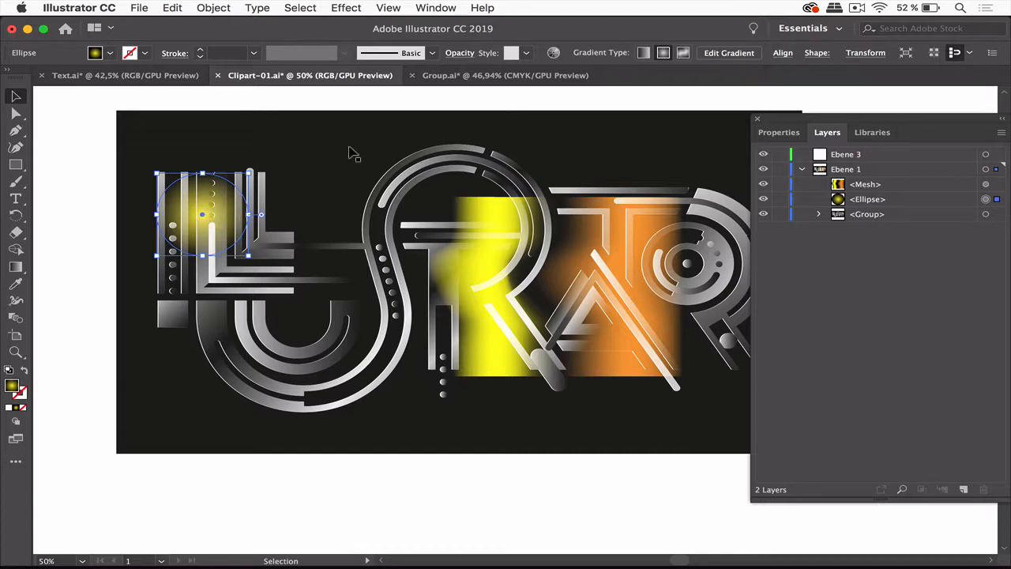
mouse_move(411, 123)
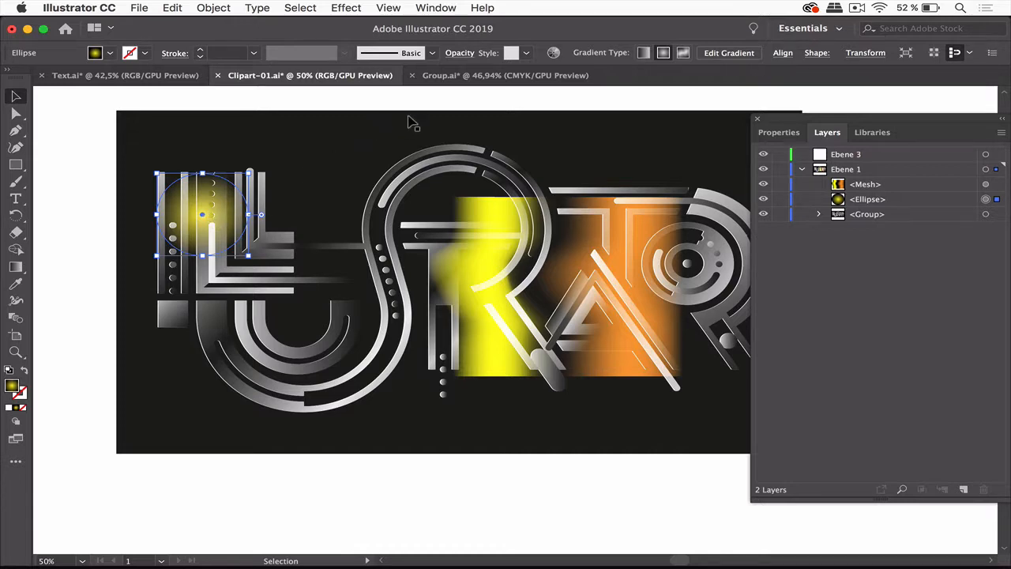
mouse_move(430, 7)
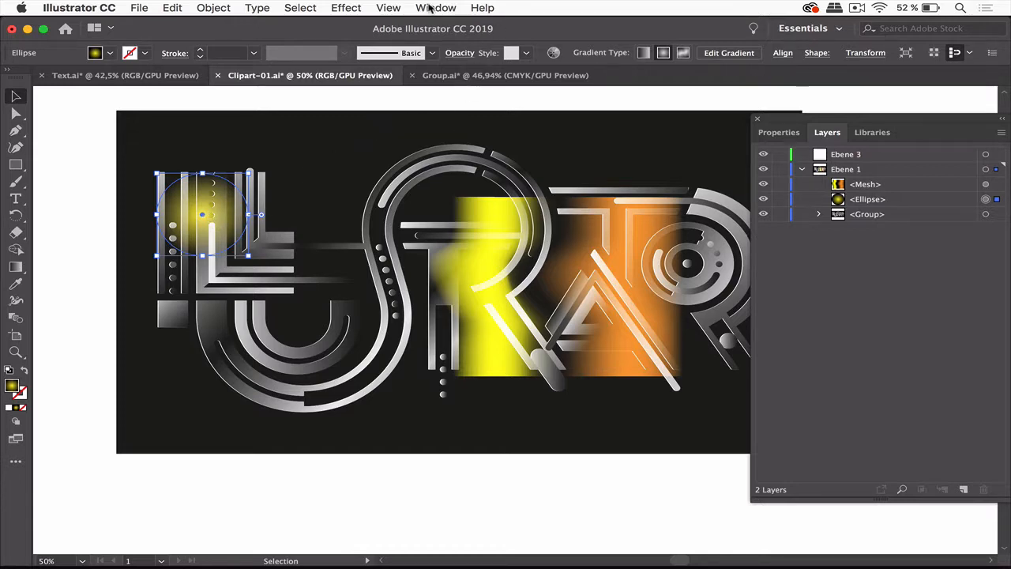
Step: Show the Transparency panel floating on its own
click(436, 6)
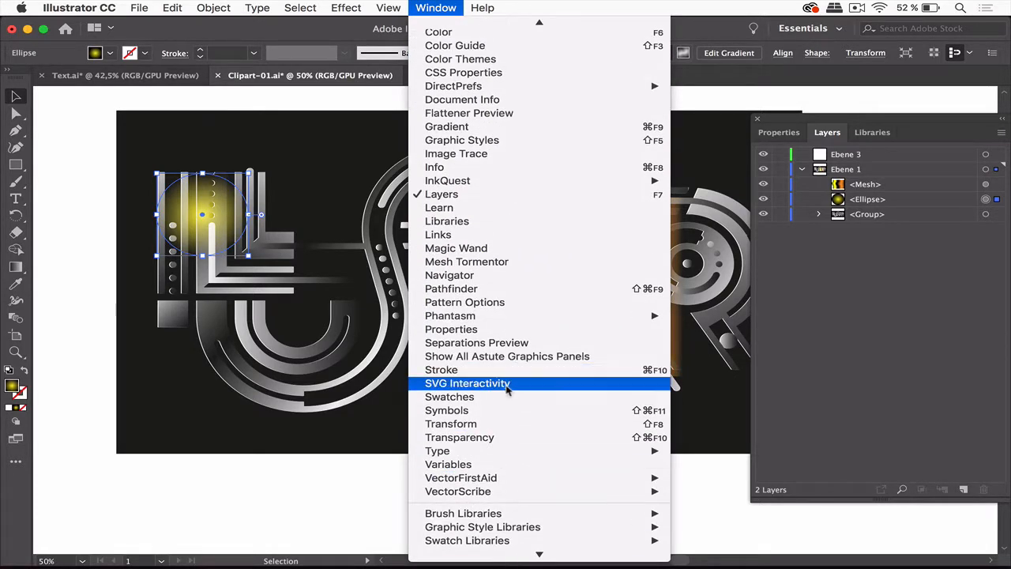
click(458, 436)
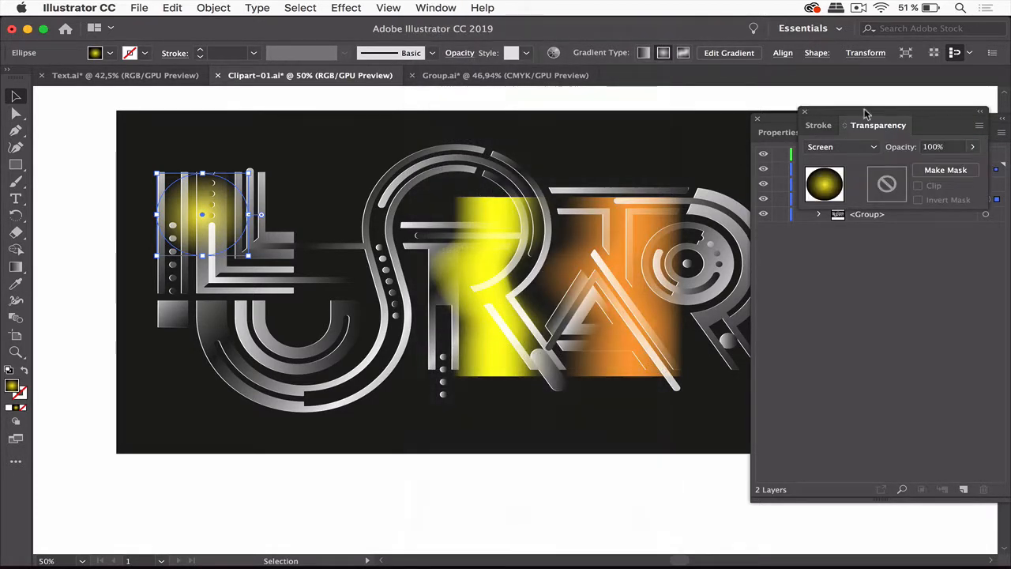
drag(878, 125, 425, 95)
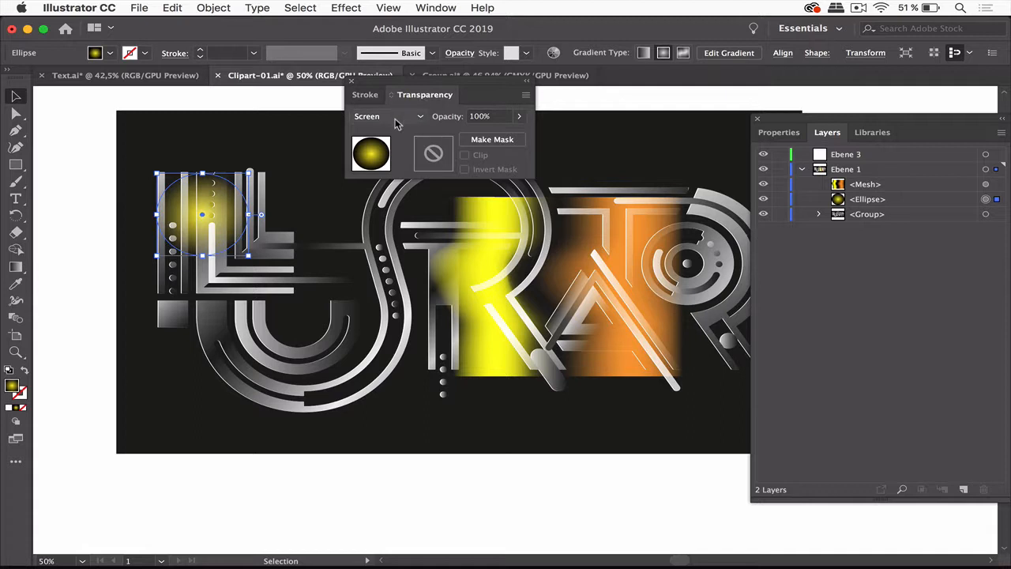
mouse_move(387, 117)
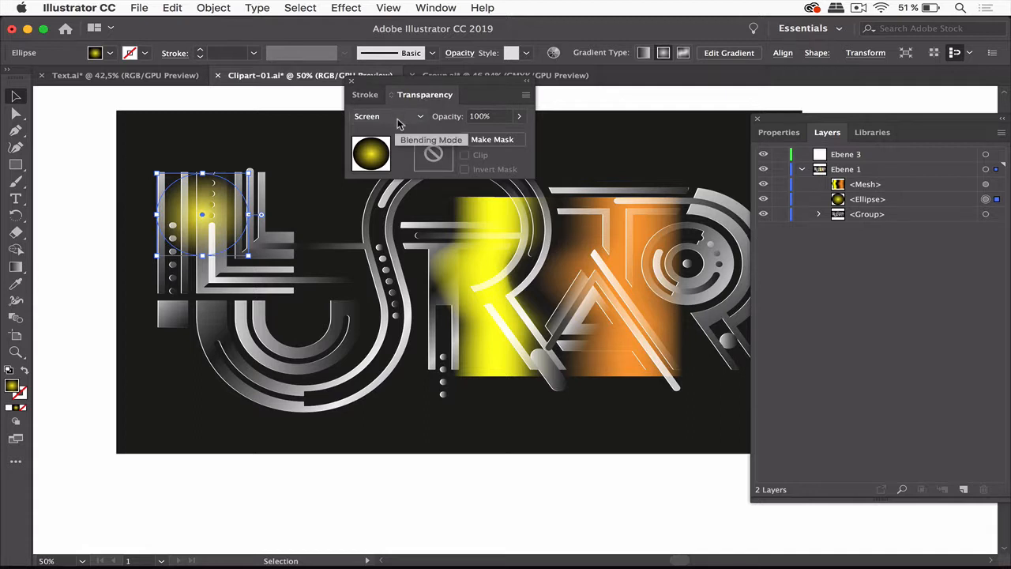
Step: Check the glow circle's blend mode is Screen at 100% opacity without changing it
click(387, 117)
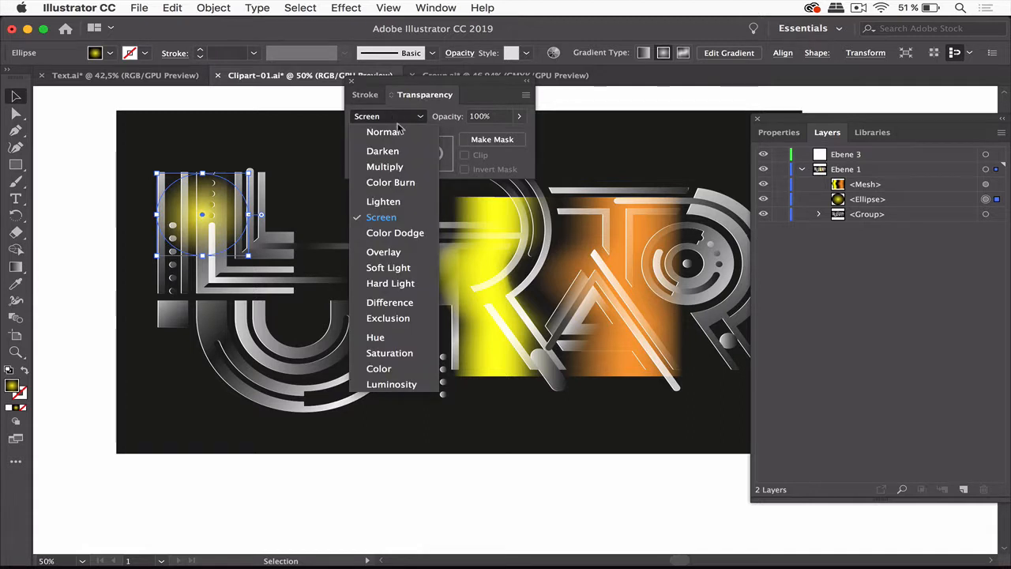
mouse_move(382, 251)
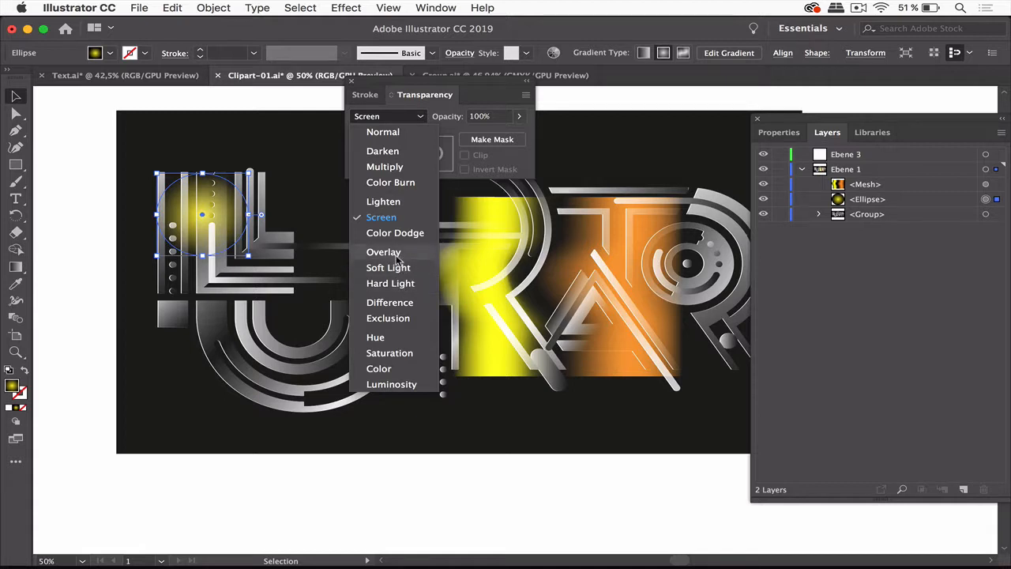
mouse_move(316, 103)
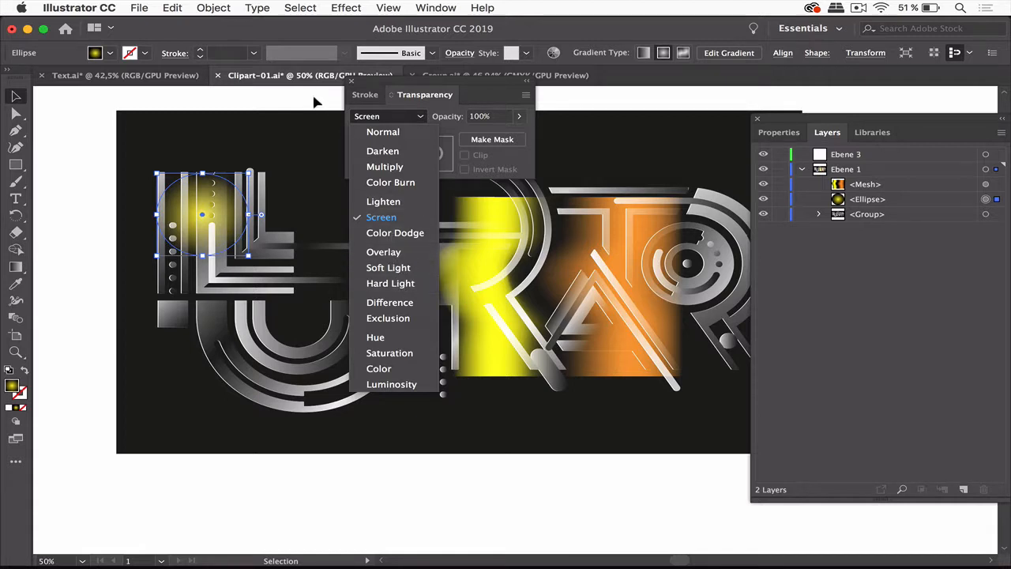
click(382, 216)
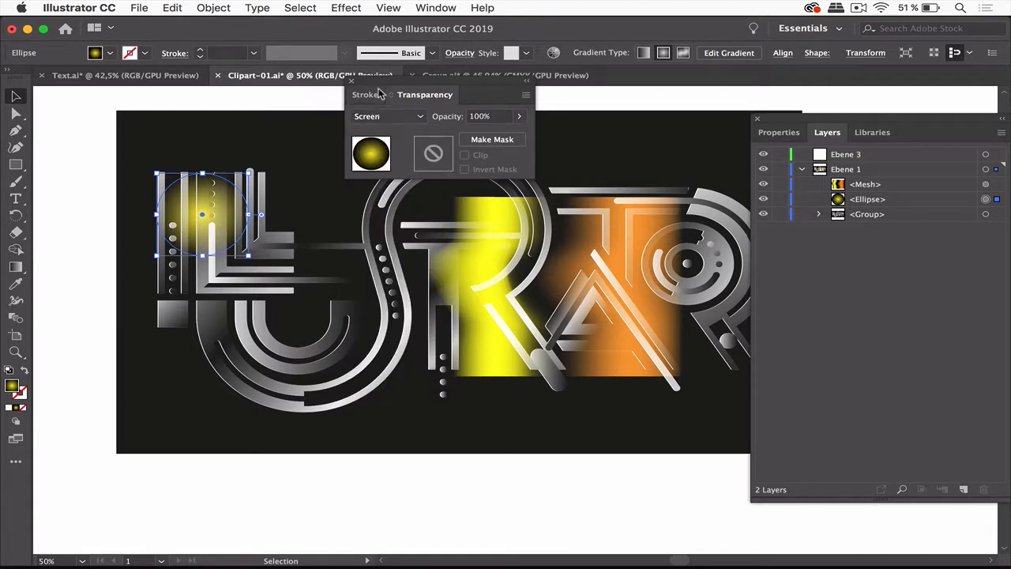
drag(402, 95, 556, 110)
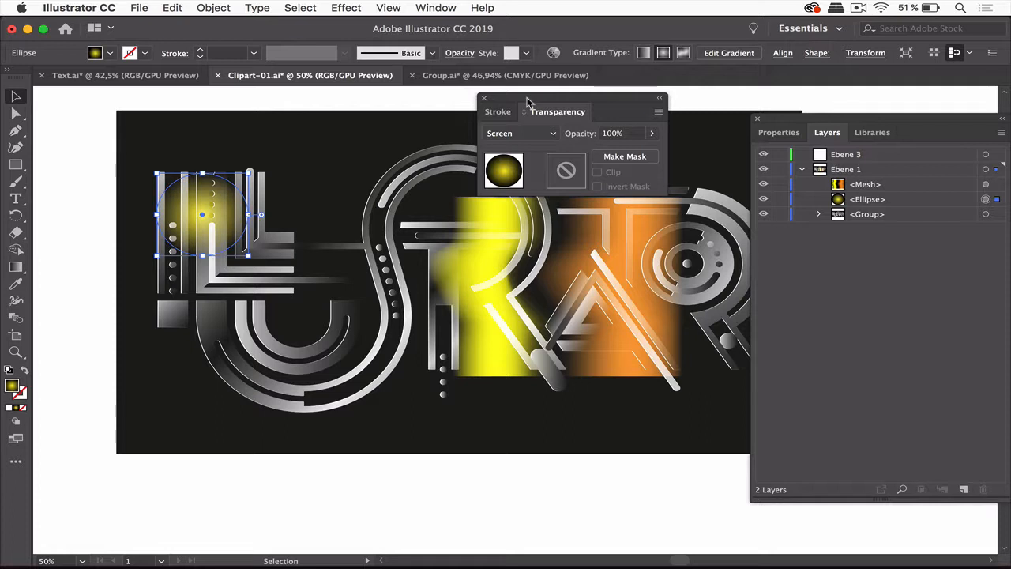
mouse_move(383, 146)
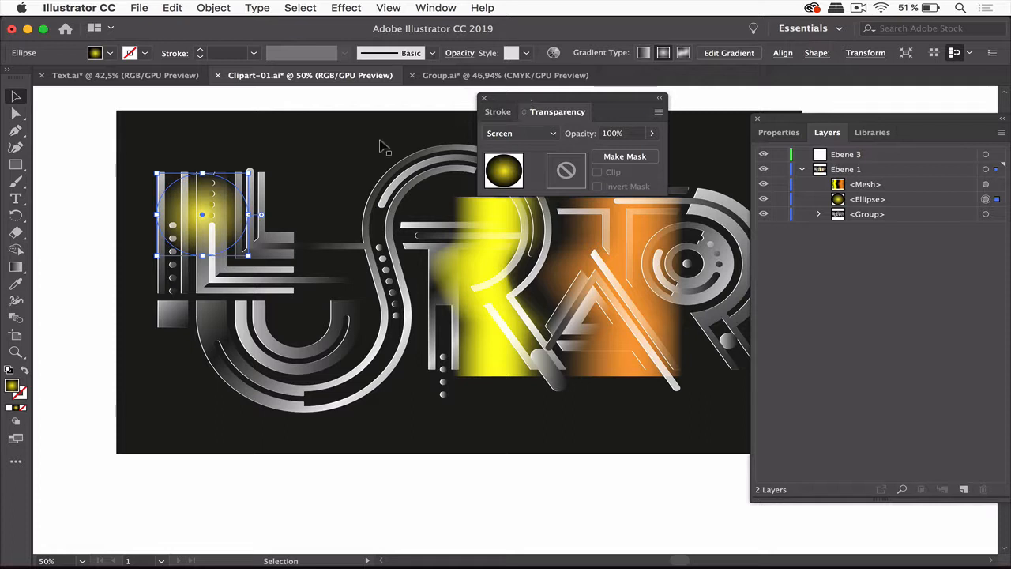
mouse_move(250, 237)
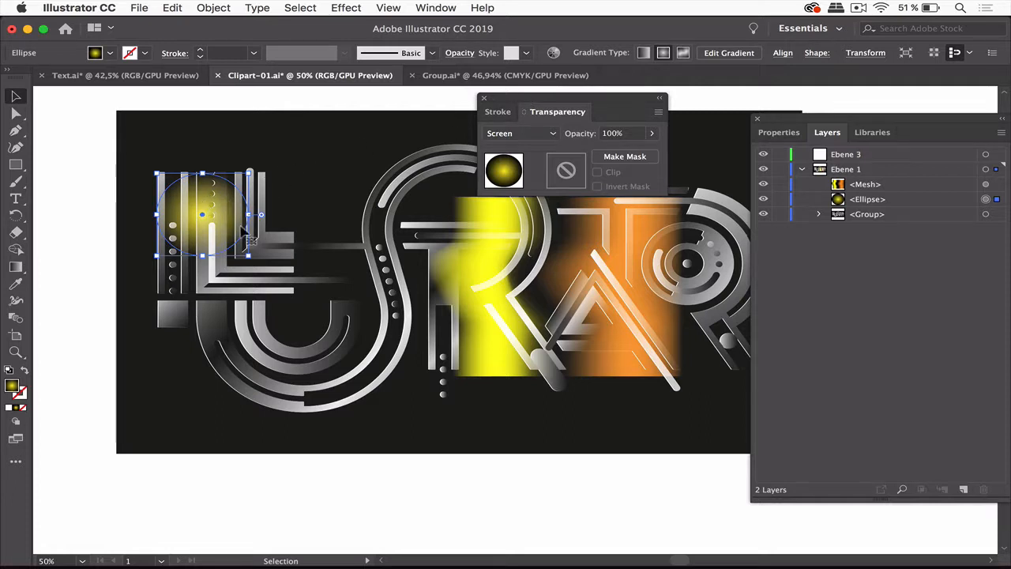
click(569, 285)
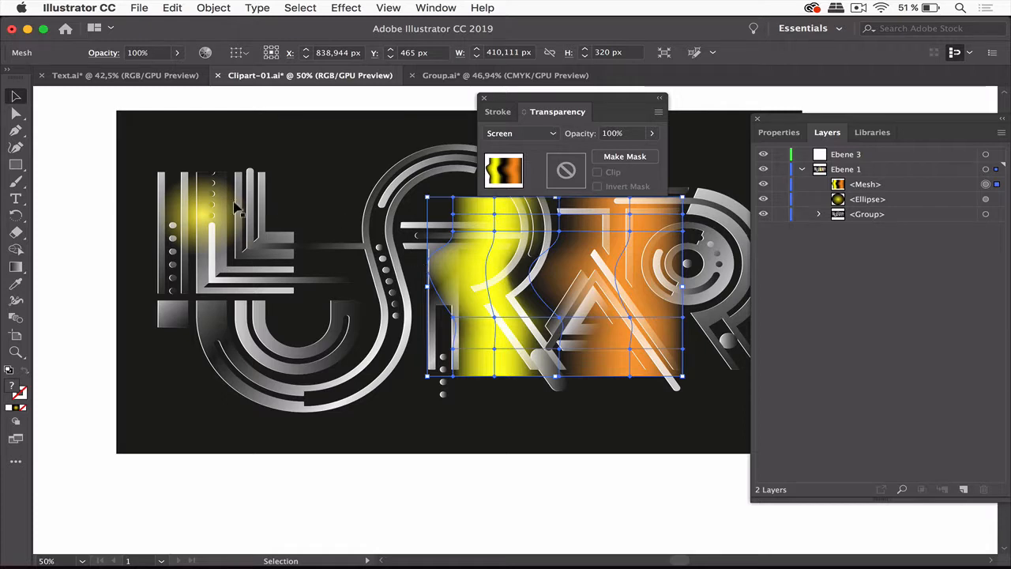
mouse_move(581, 303)
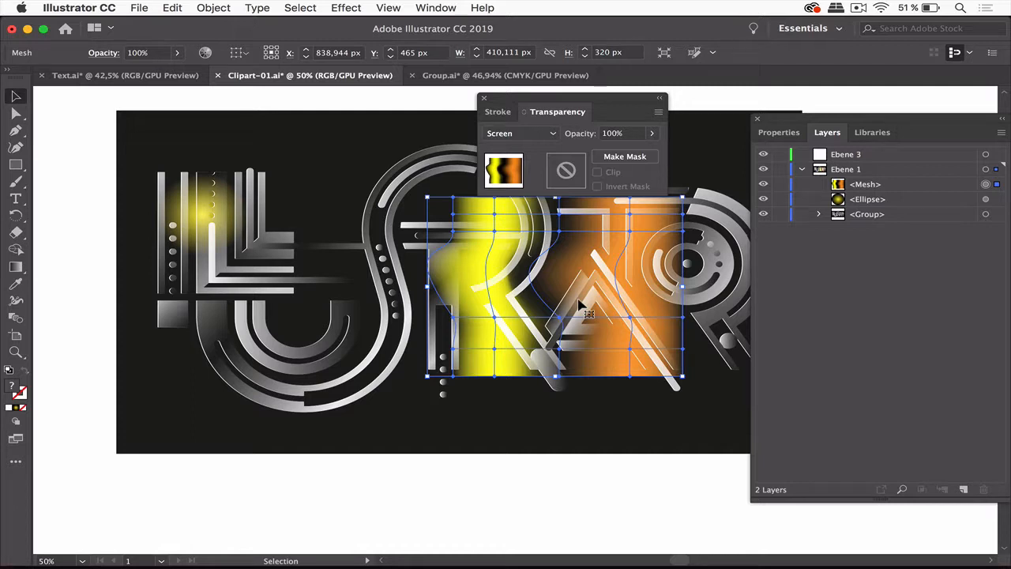
drag(572, 111, 484, 249)
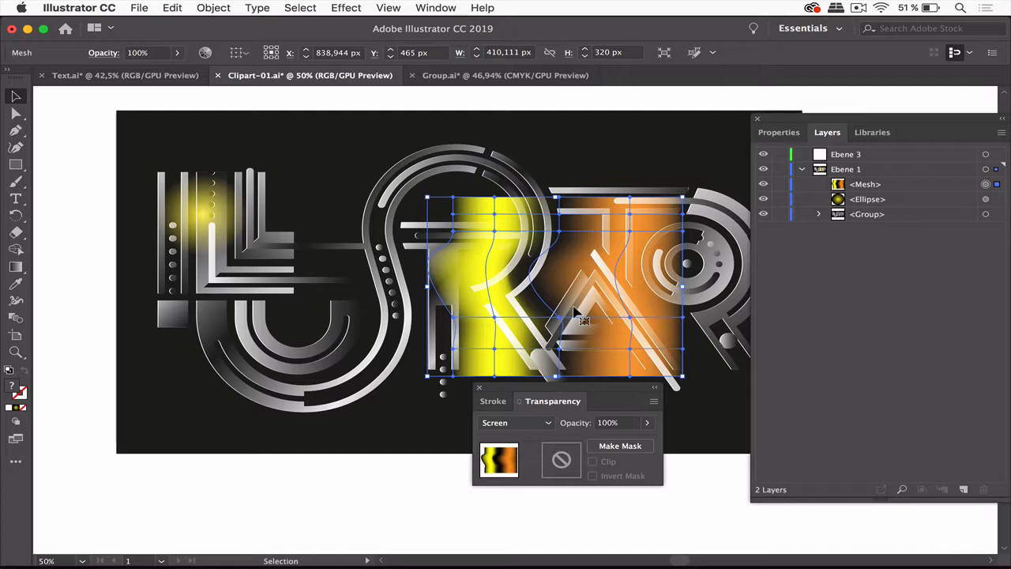
mouse_move(341, 85)
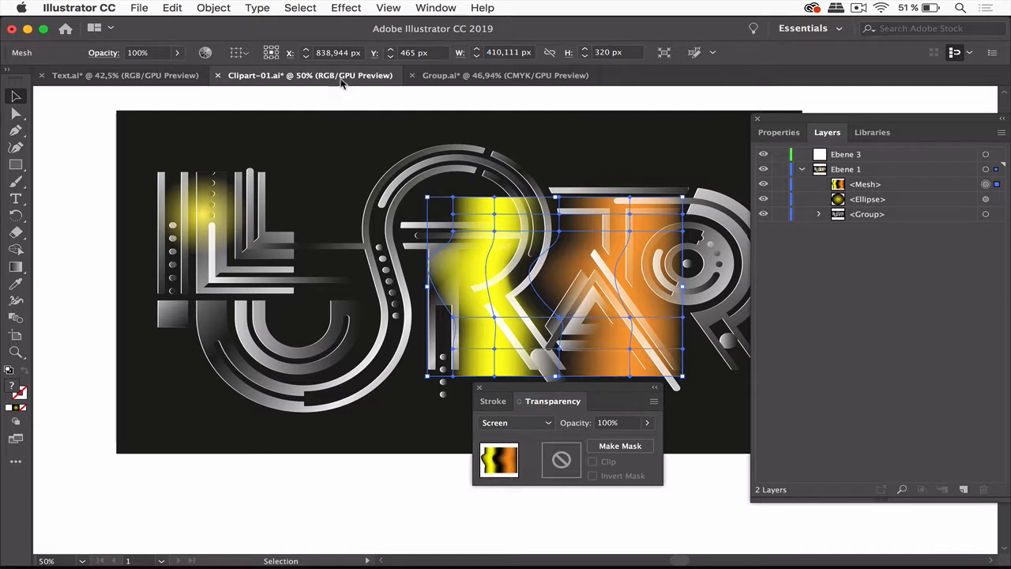
mouse_move(344, 117)
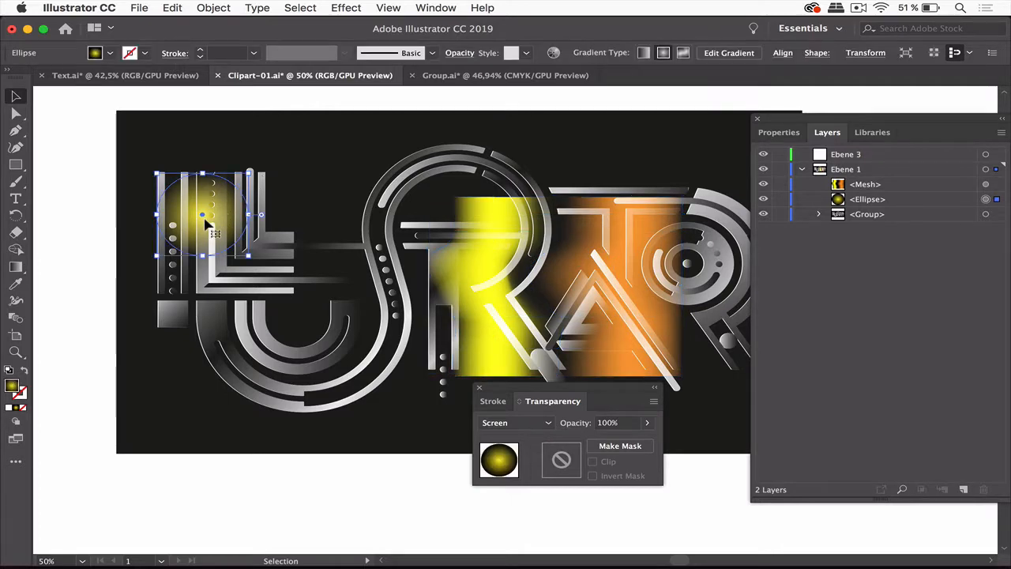
mouse_move(541, 96)
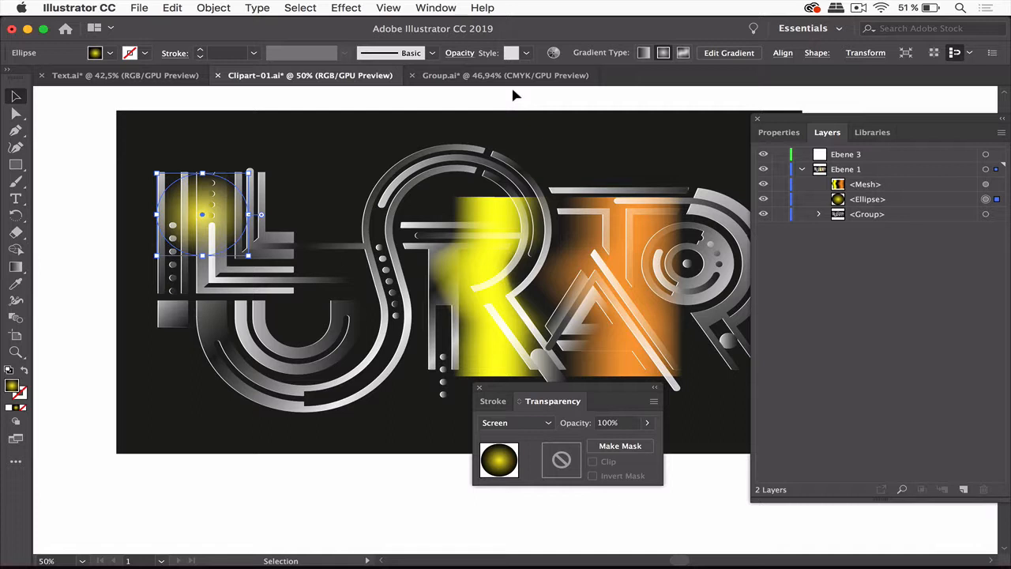
mouse_move(220, 227)
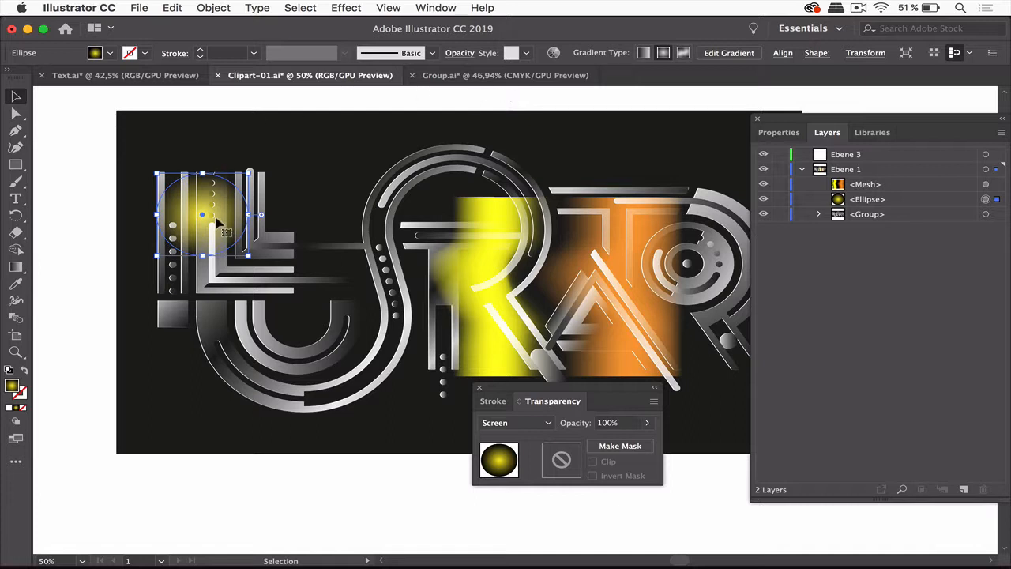
Step: Move the glow circle over the upper-left letters and select the black background rectangle
click(170, 8)
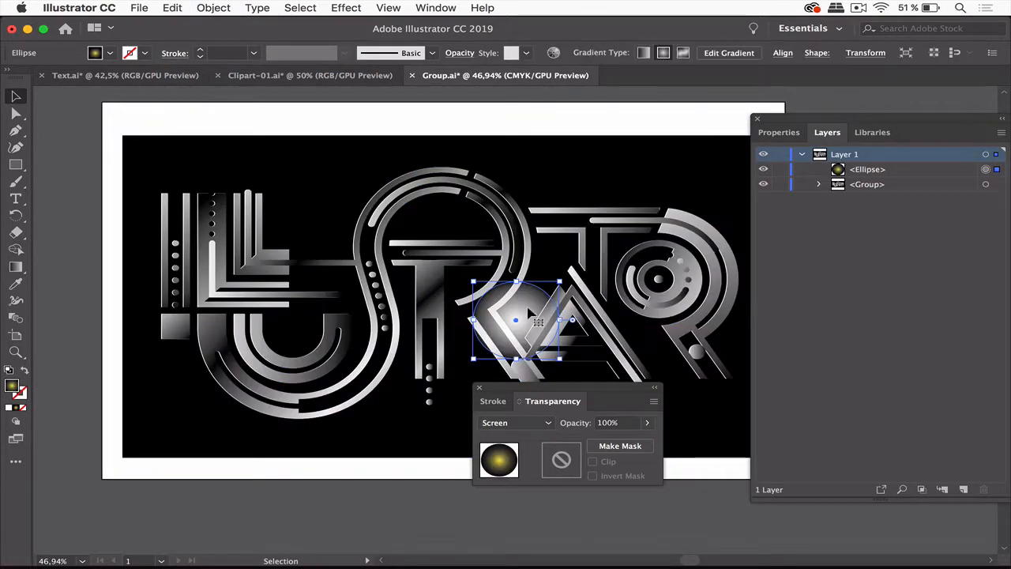
drag(519, 319, 326, 190)
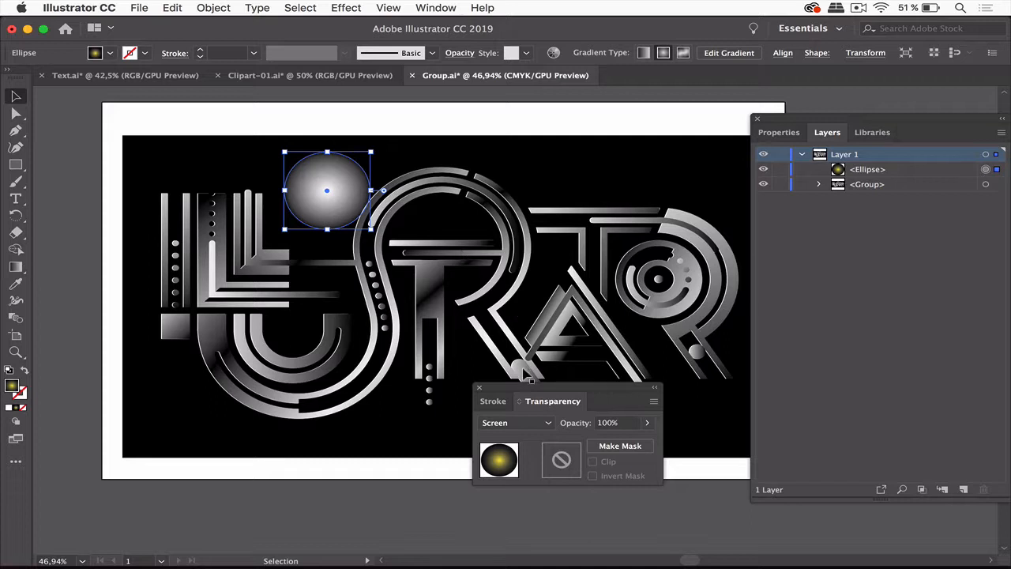
drag(553, 401, 528, 458)
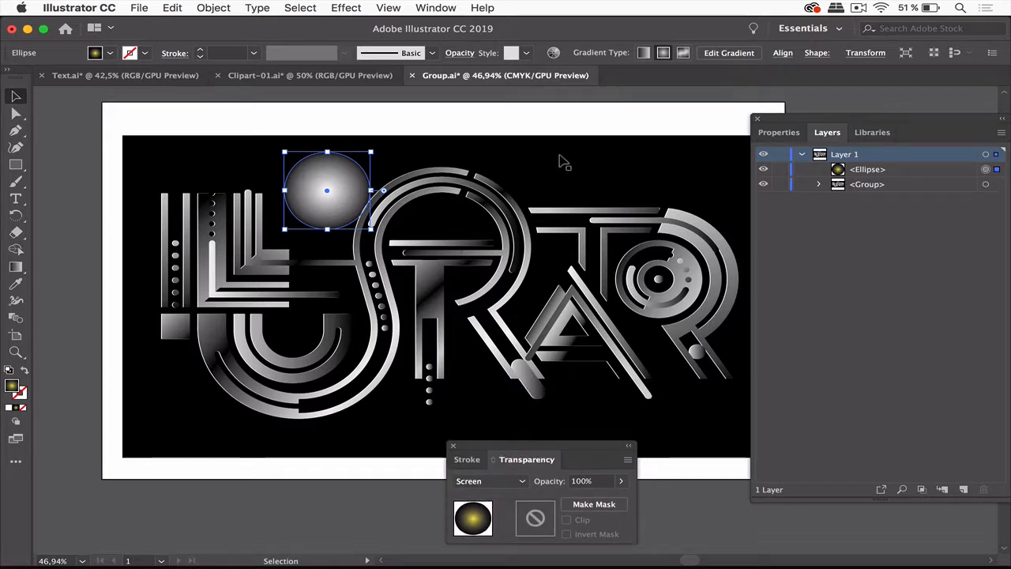
click(566, 161)
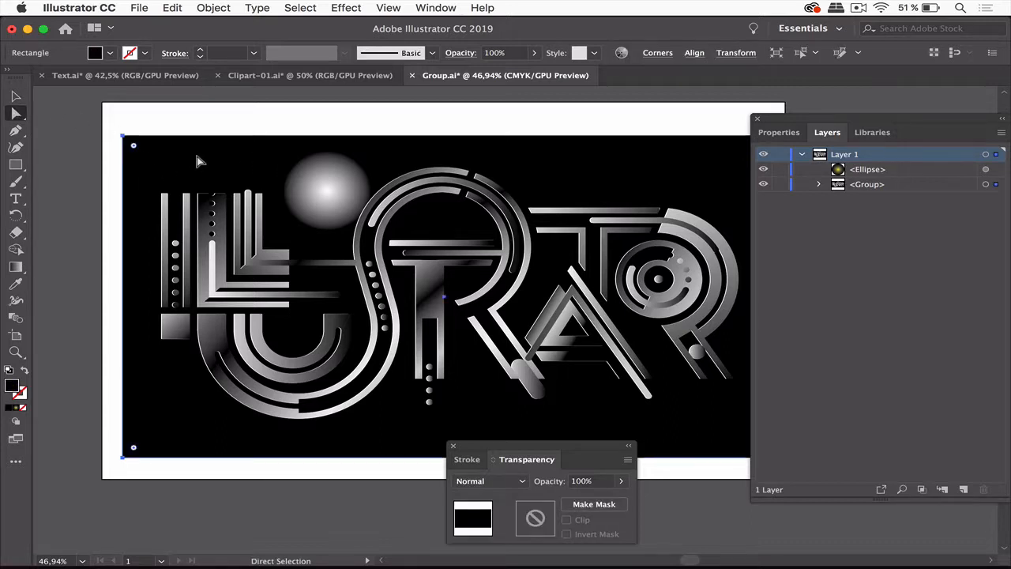
mouse_move(440, 6)
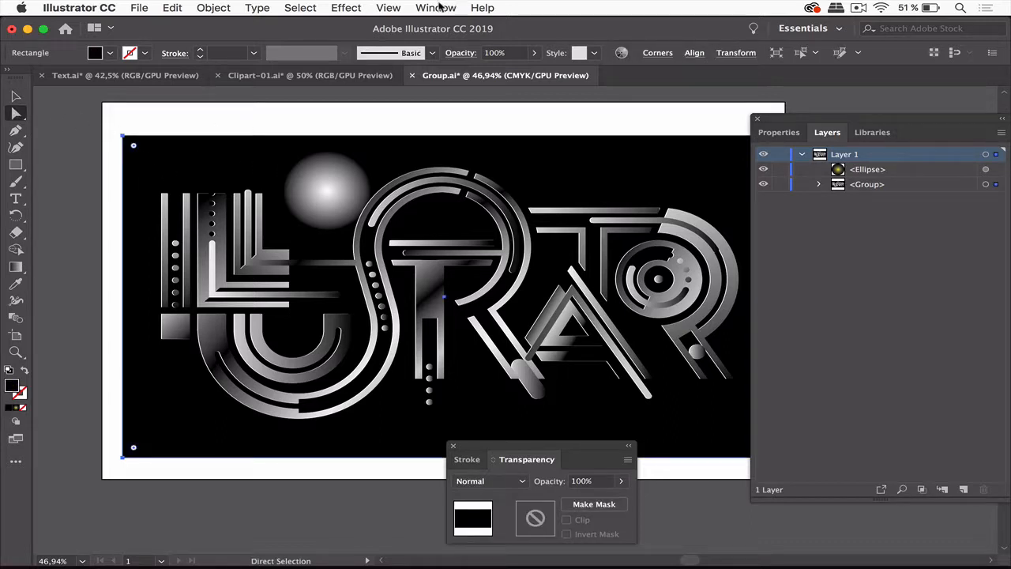
Step: Make the background a rich black of C50 M48 Y47 K100 via the Color panel
click(436, 6)
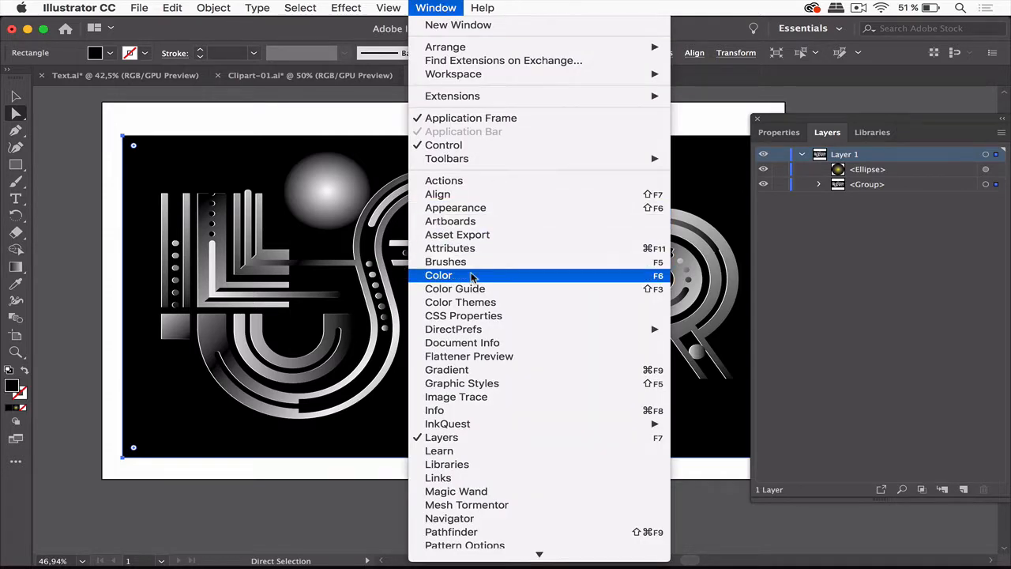
click(439, 275)
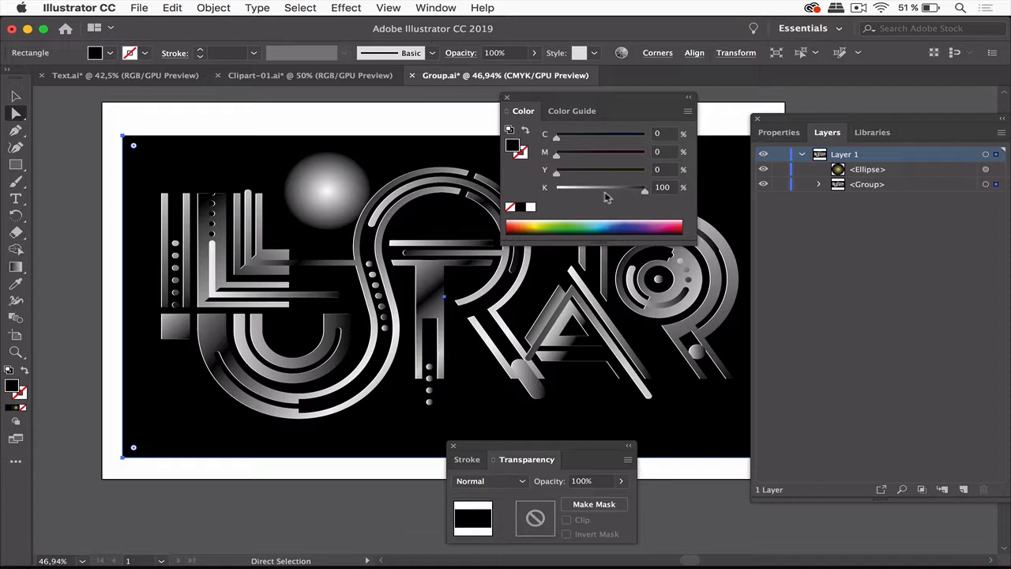
mouse_move(622, 172)
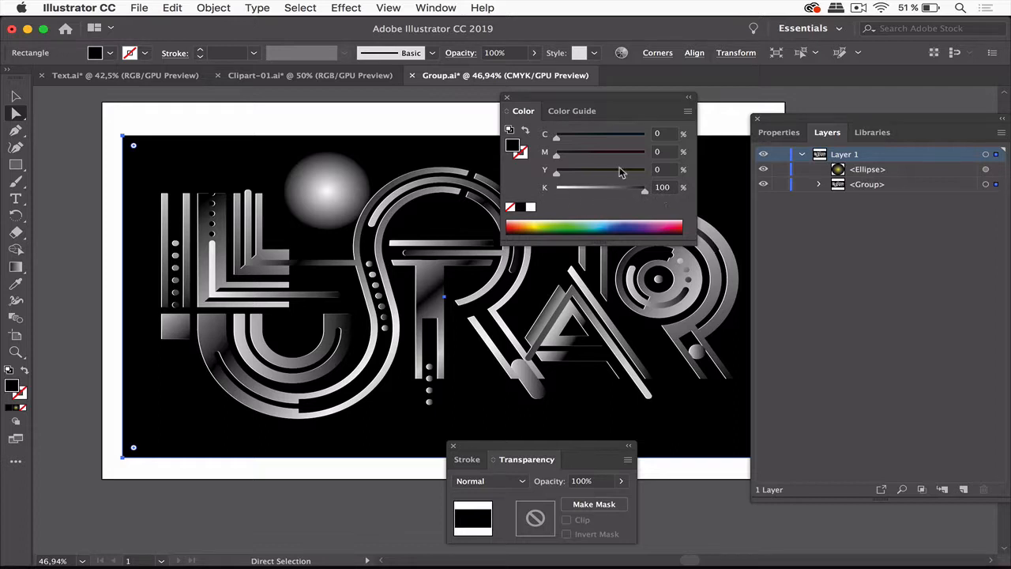
drag(556, 169, 599, 169)
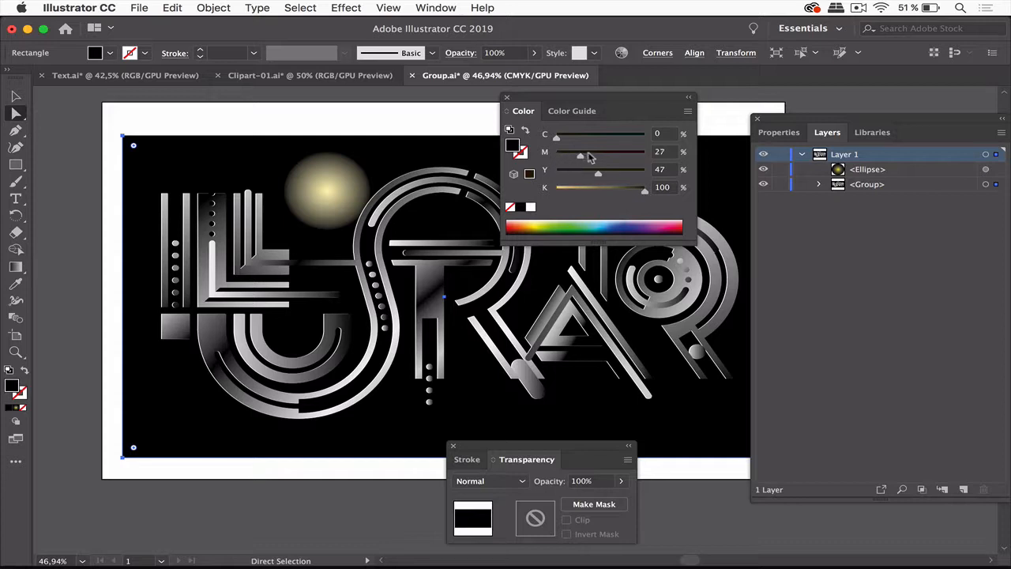
drag(581, 133, 598, 133)
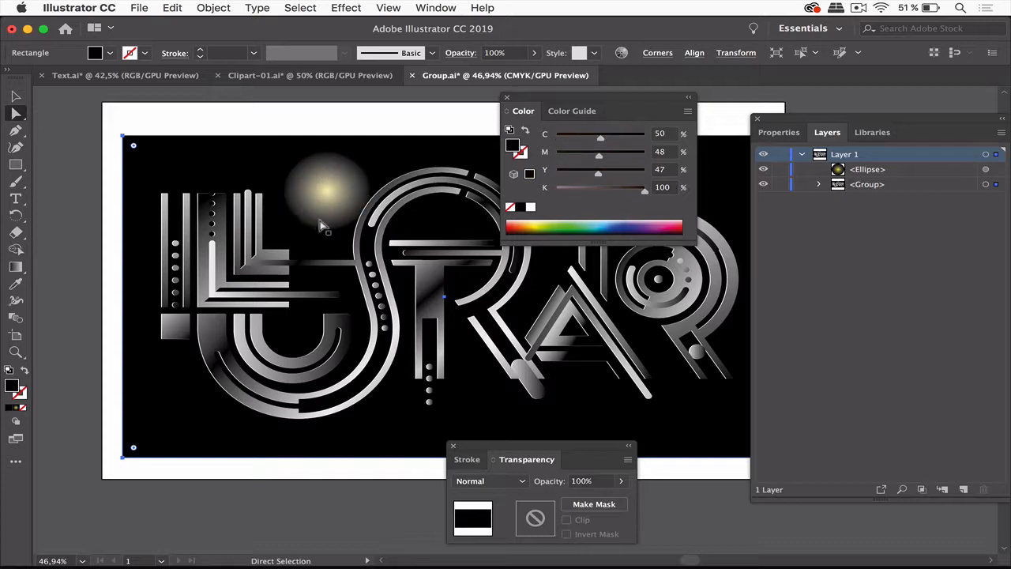
mouse_move(335, 188)
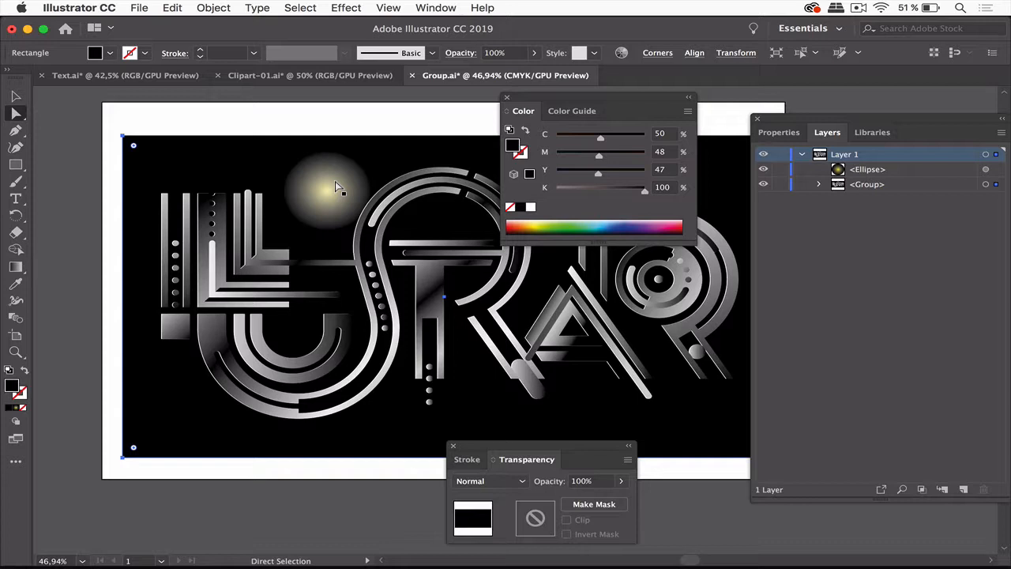
mouse_move(378, 165)
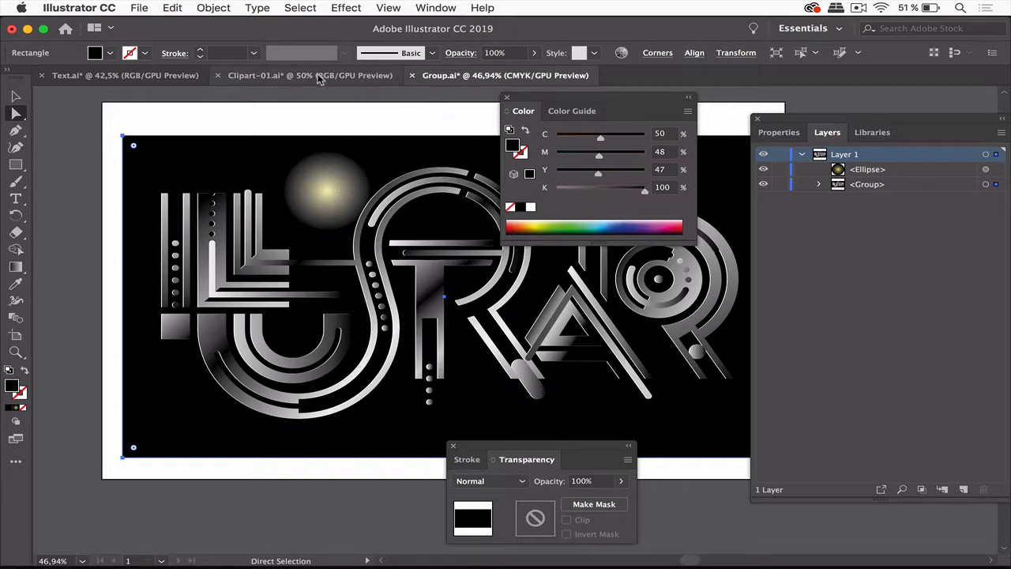
Step: Return to the Clipart-01 document and dismiss the Color panel
click(309, 76)
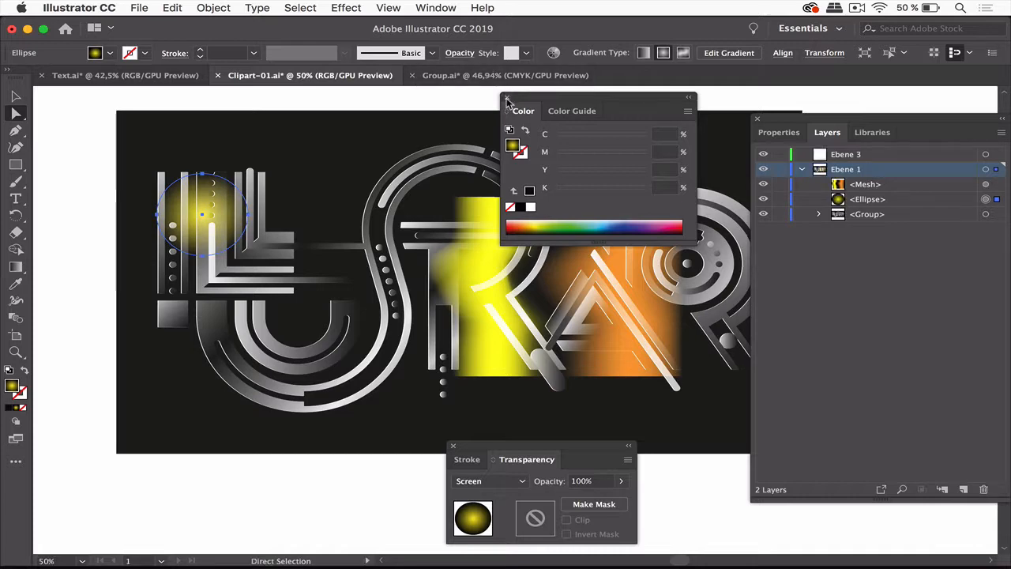
click(507, 101)
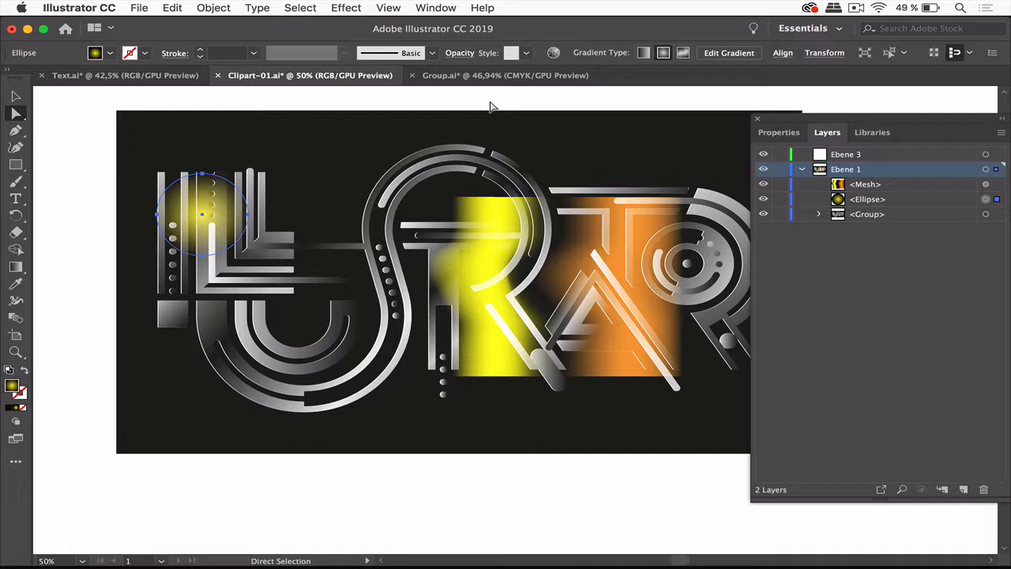
mouse_move(265, 206)
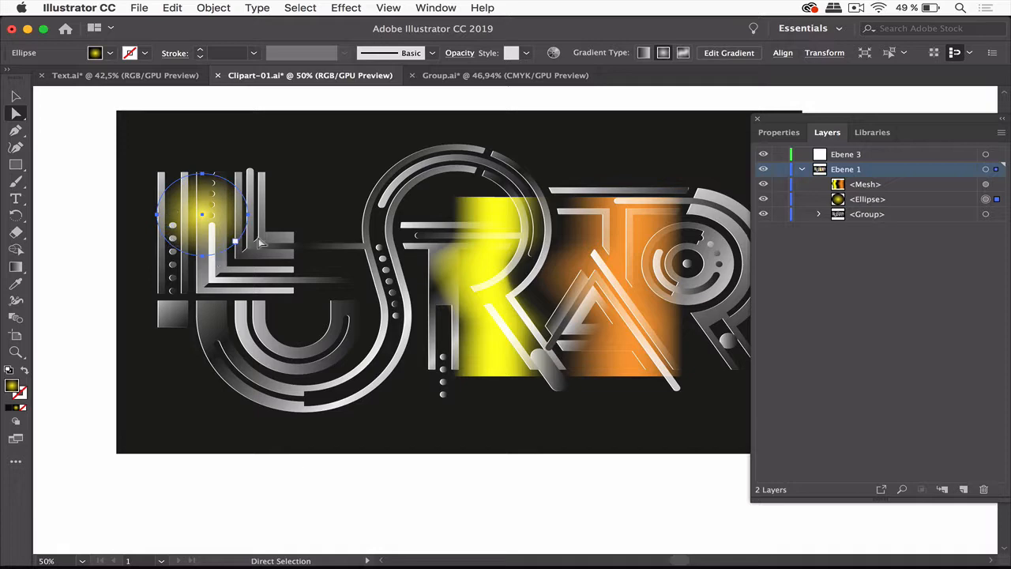
Step: Show the glow circle's gradient, whose outer stop fades to 0% opacity
click(436, 8)
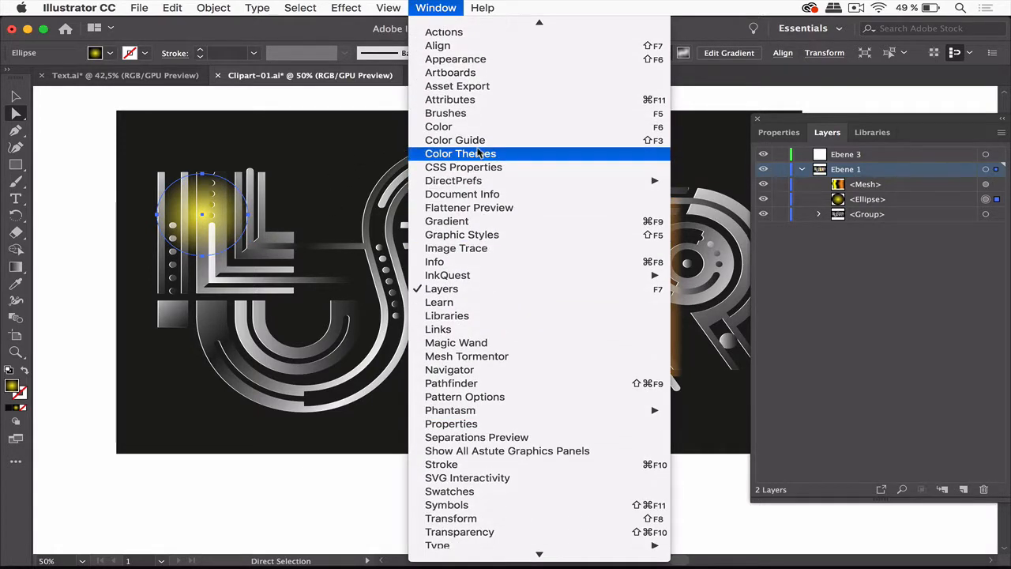
click(445, 221)
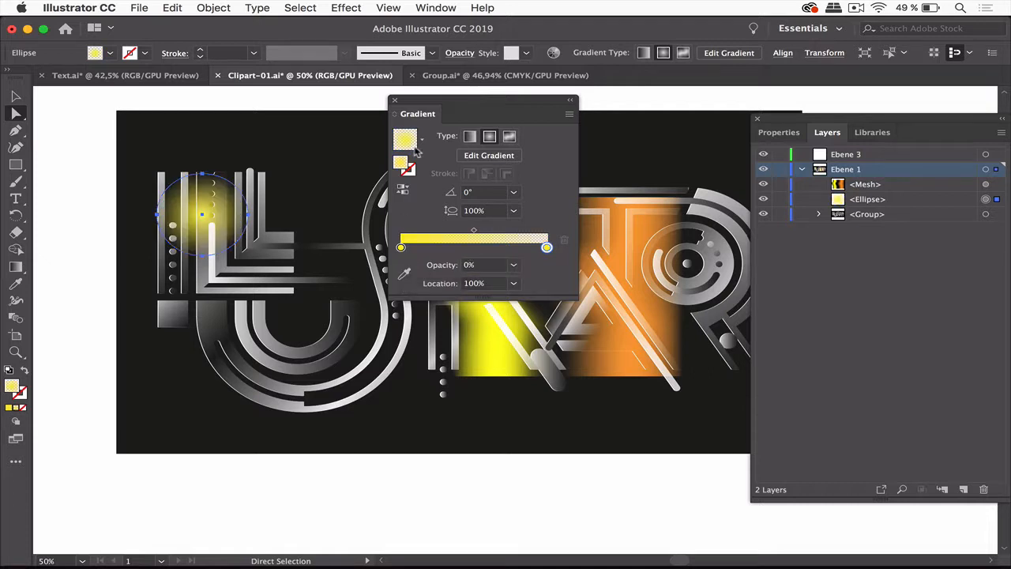
Step: Change the glow circle's blend mode from Screen to Normal
click(459, 52)
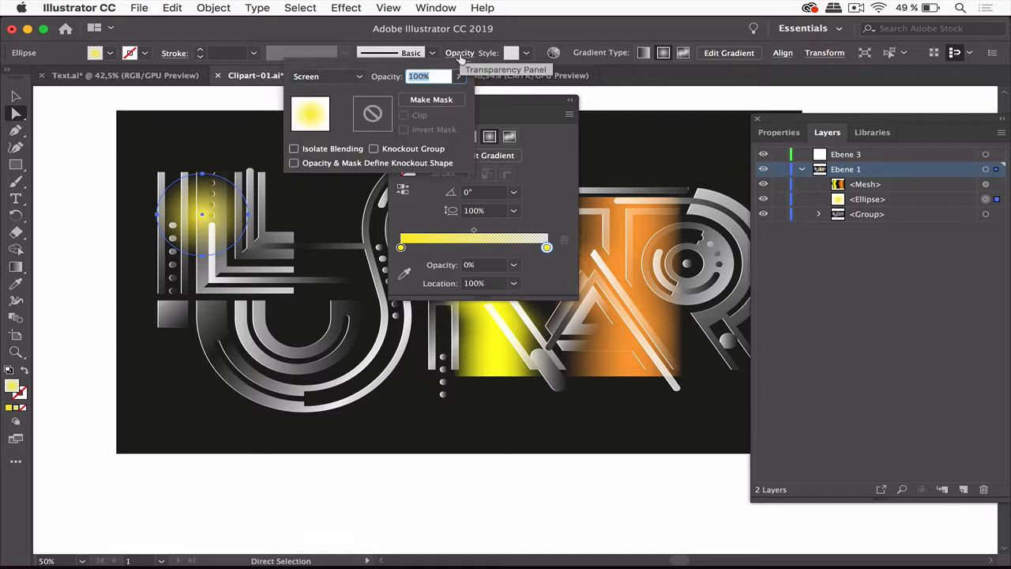
click(328, 76)
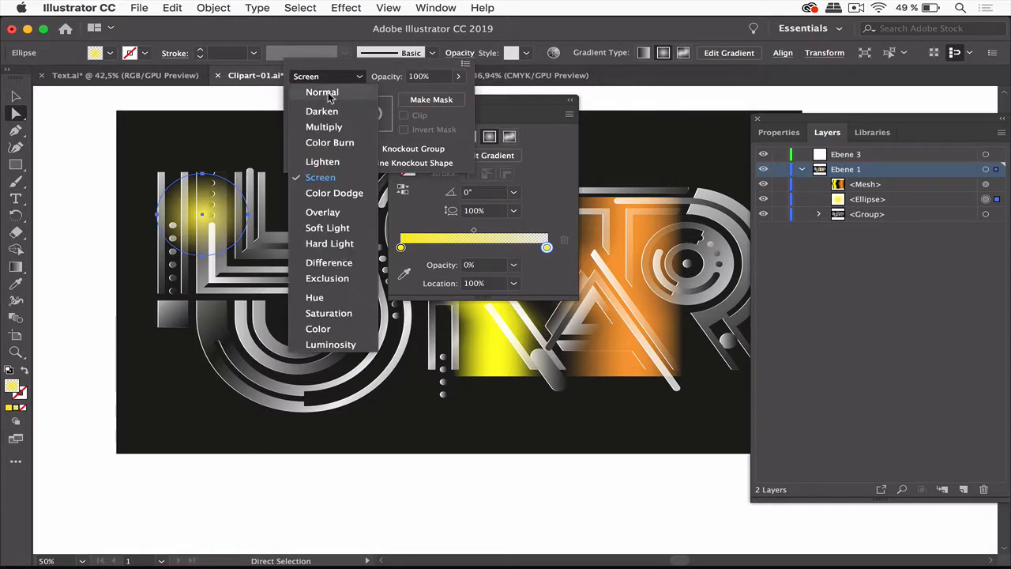
click(322, 92)
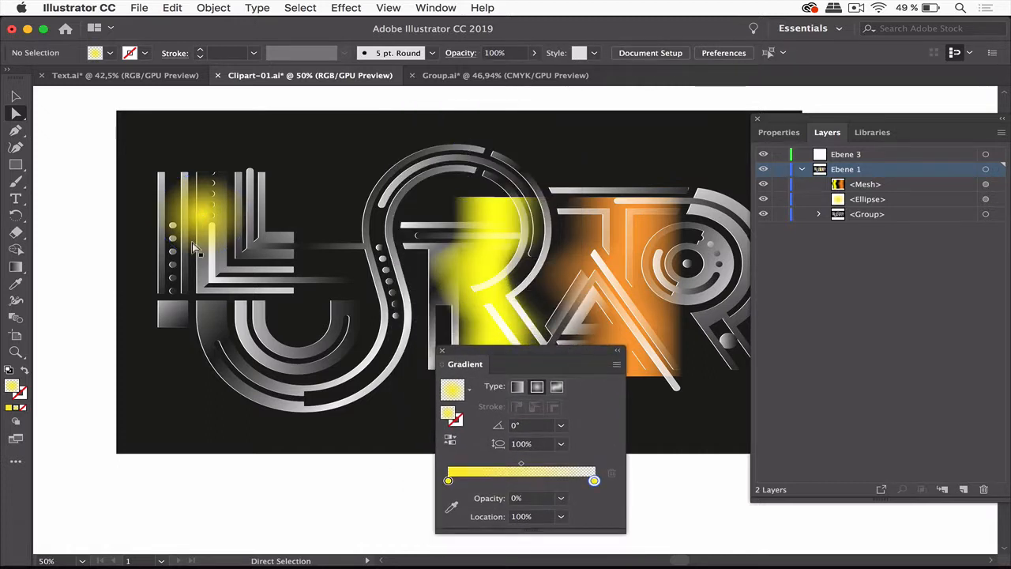
mouse_move(196, 213)
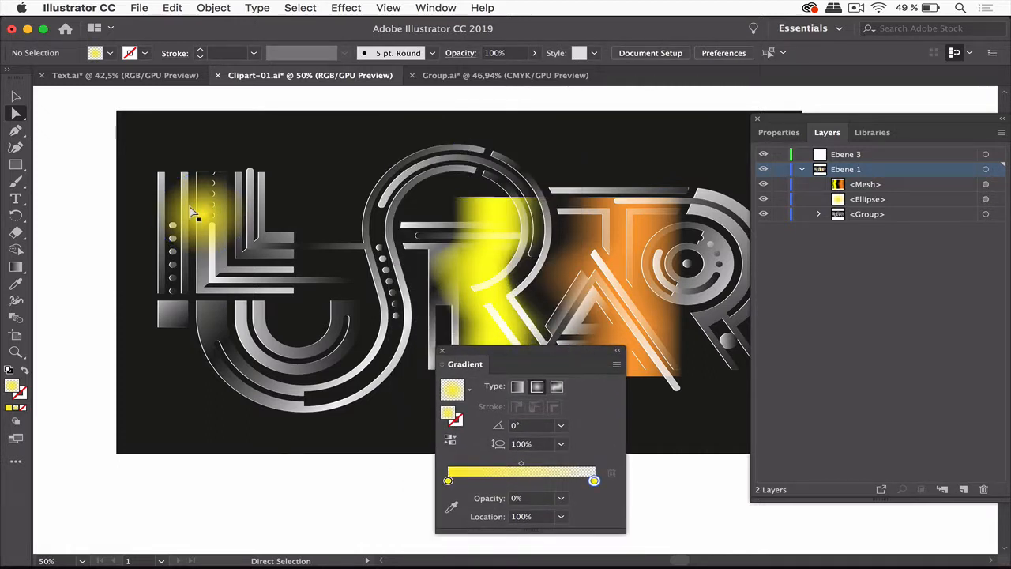
mouse_move(357, 170)
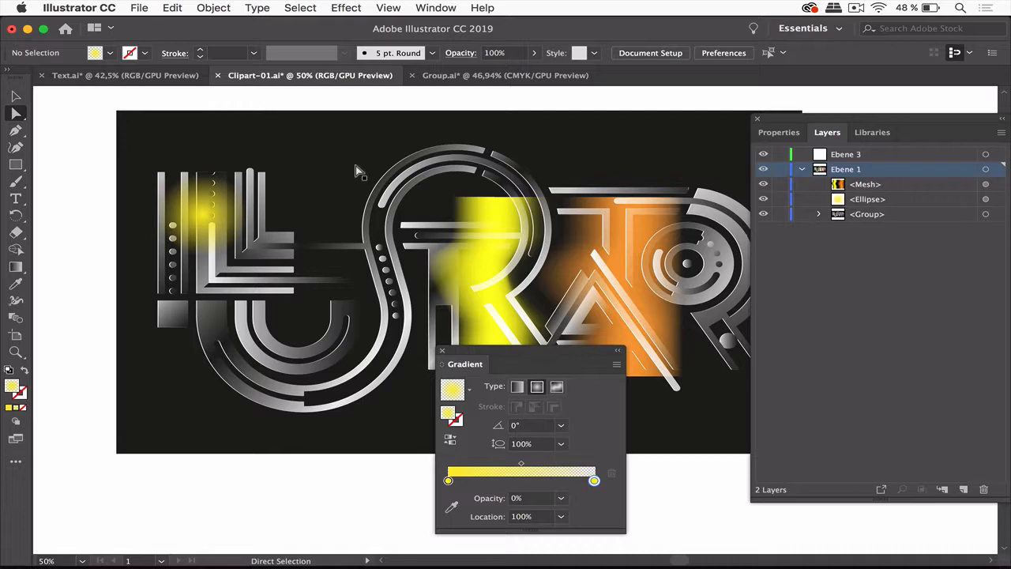
mouse_move(520, 354)
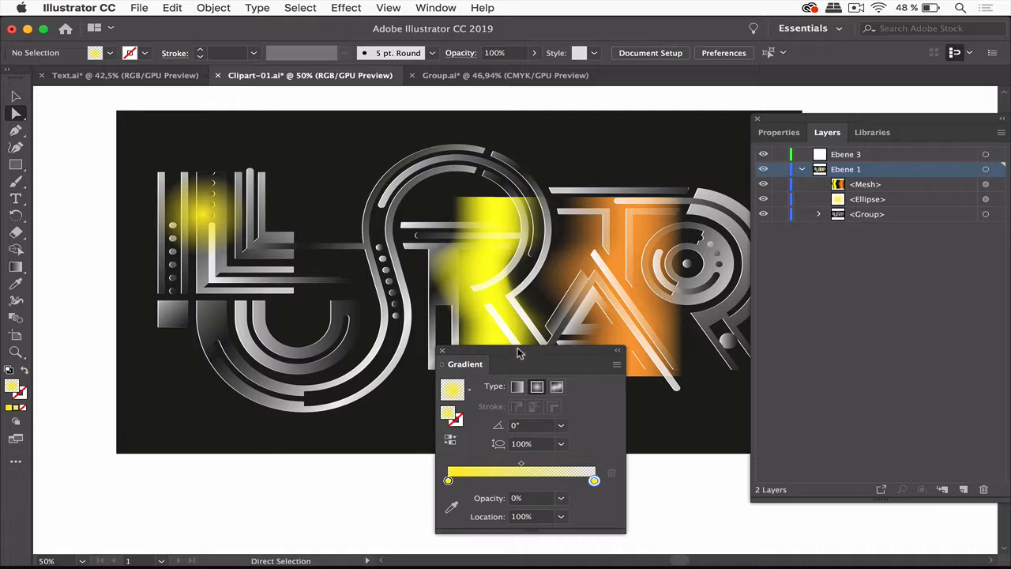